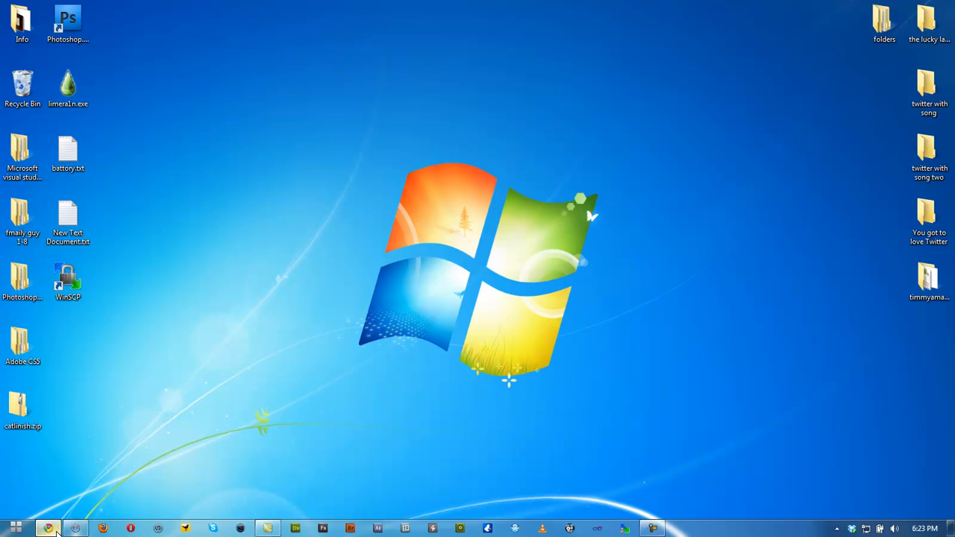
- Launch Chrome with Dropbox and Catlinish tabs, closing the extra YouTube window
left_click(48, 529)
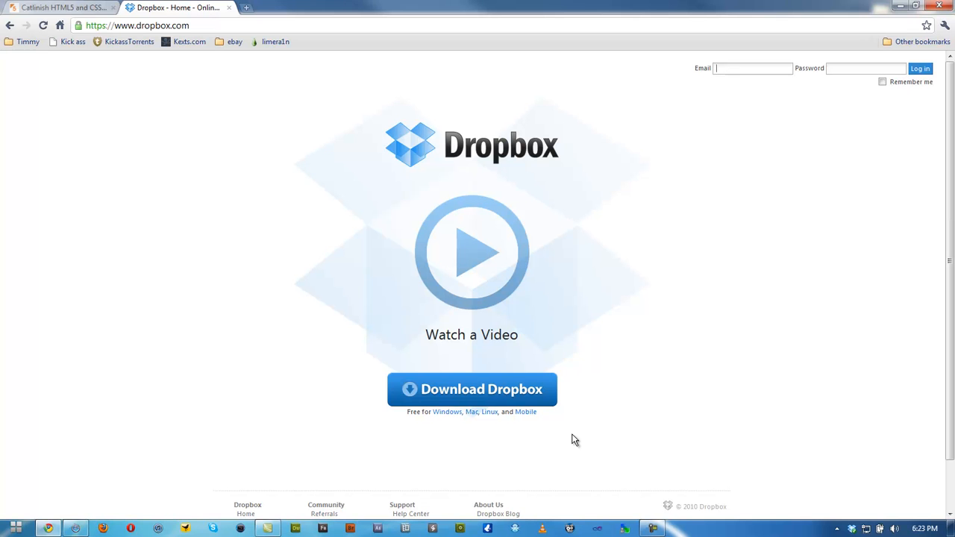
mouse_move(168, 467)
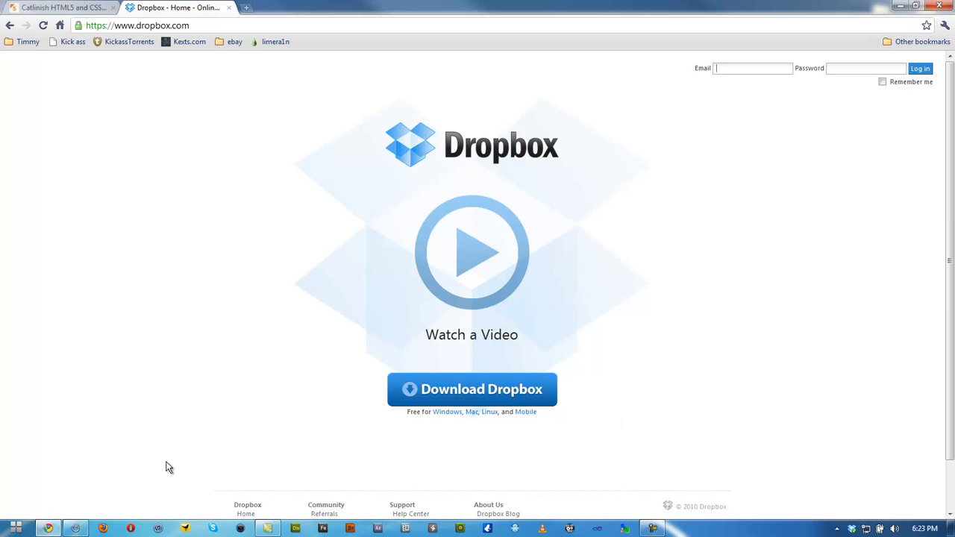
left_click(74, 7)
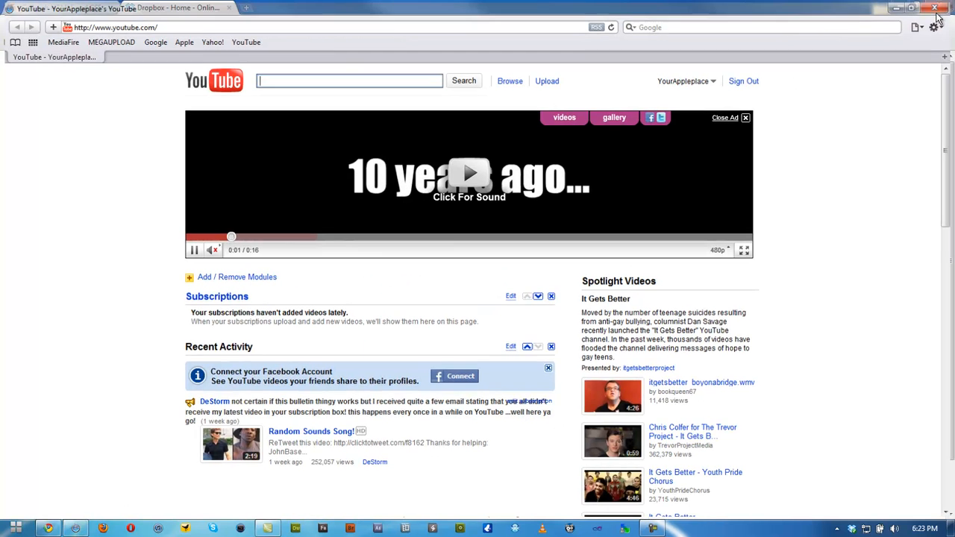
left_click(179, 7)
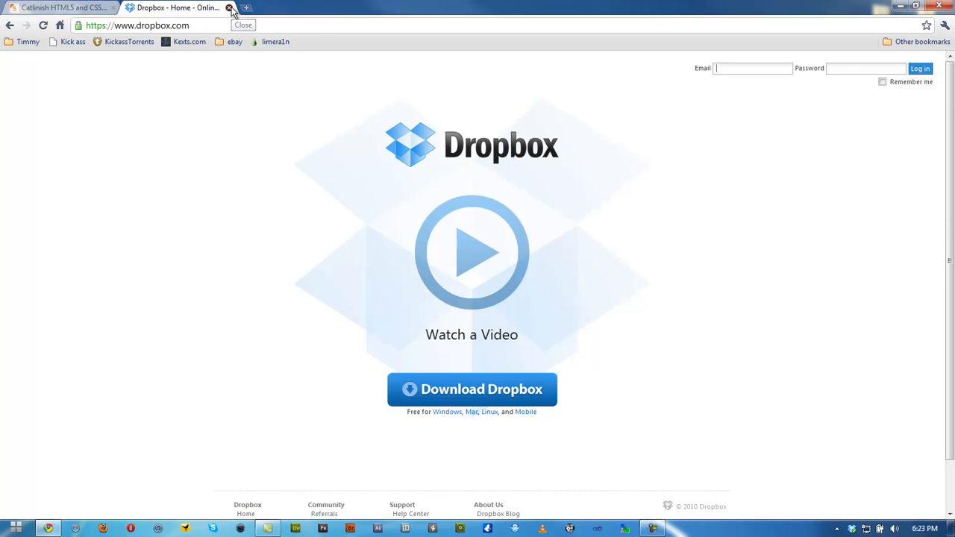
- Close the Dropbox tab and scroll the Catlinish template page
left_click(230, 7)
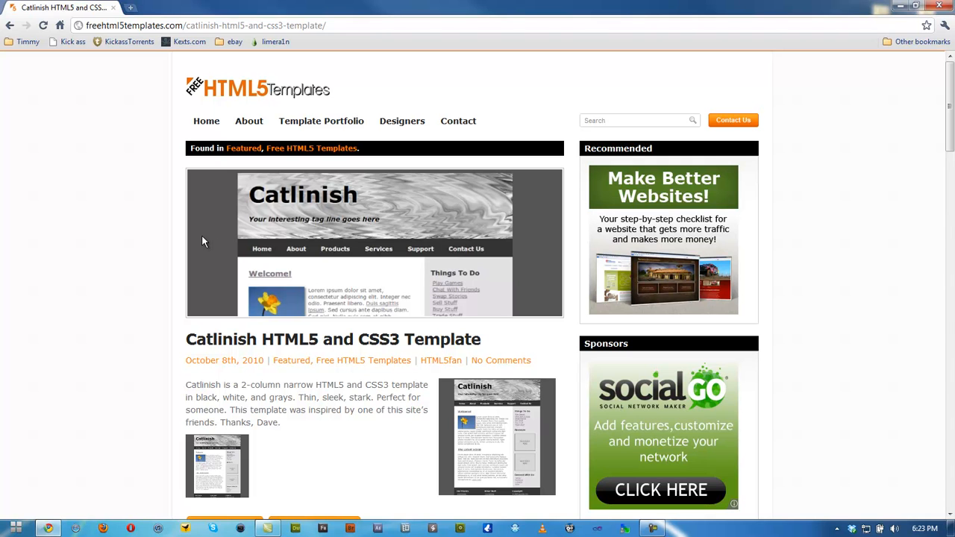
mouse_move(137, 247)
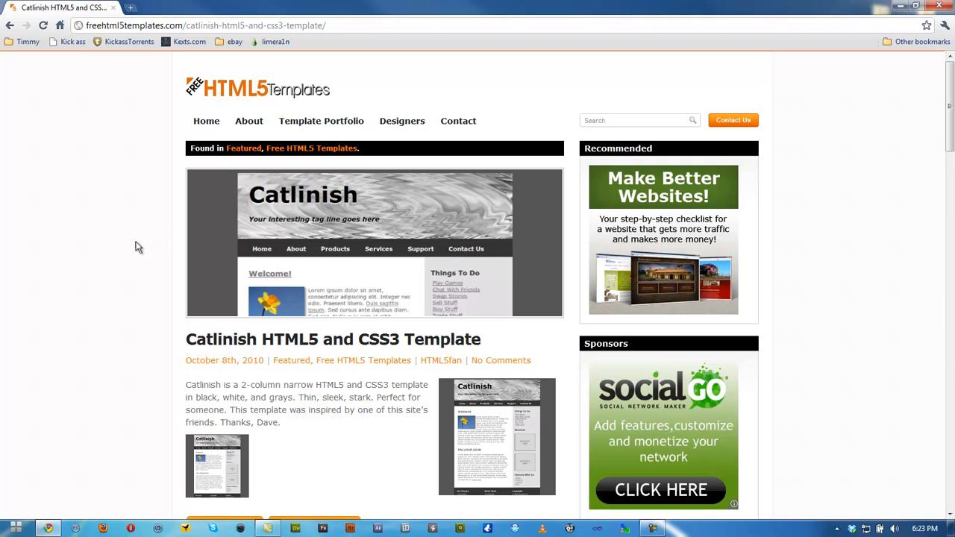
scroll("down", 3)
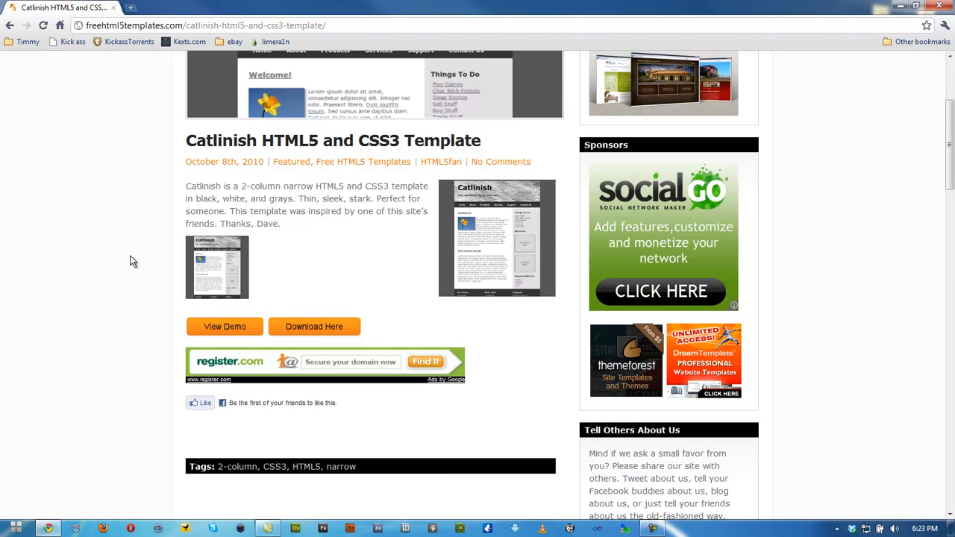
scroll("up", 3)
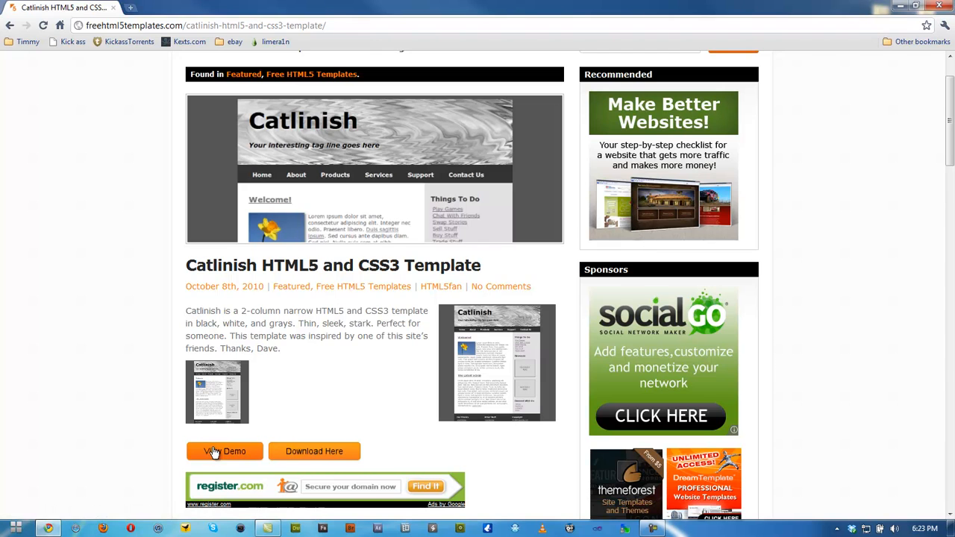
- Scroll through the Catlinish live demo, then minimize Chrome
left_click(225, 451)
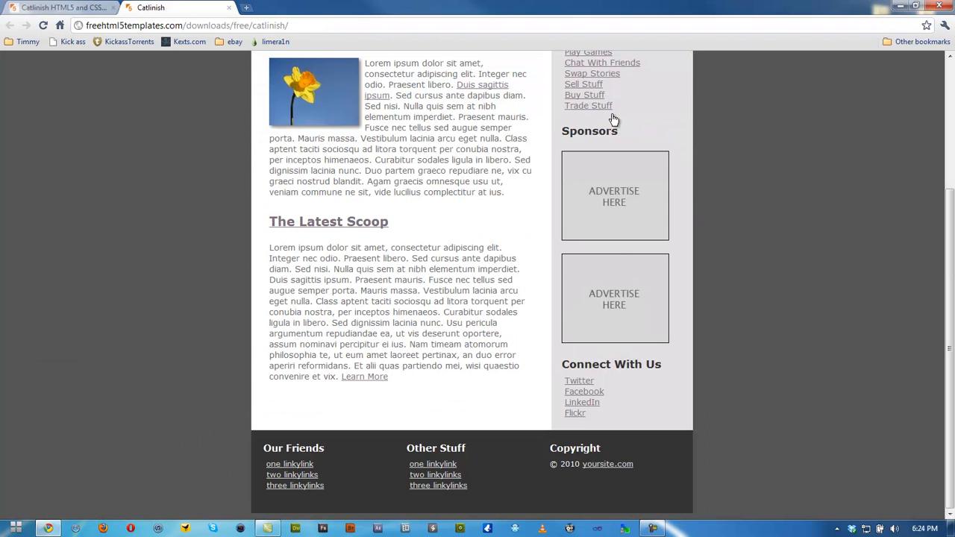
scroll("up", 3)
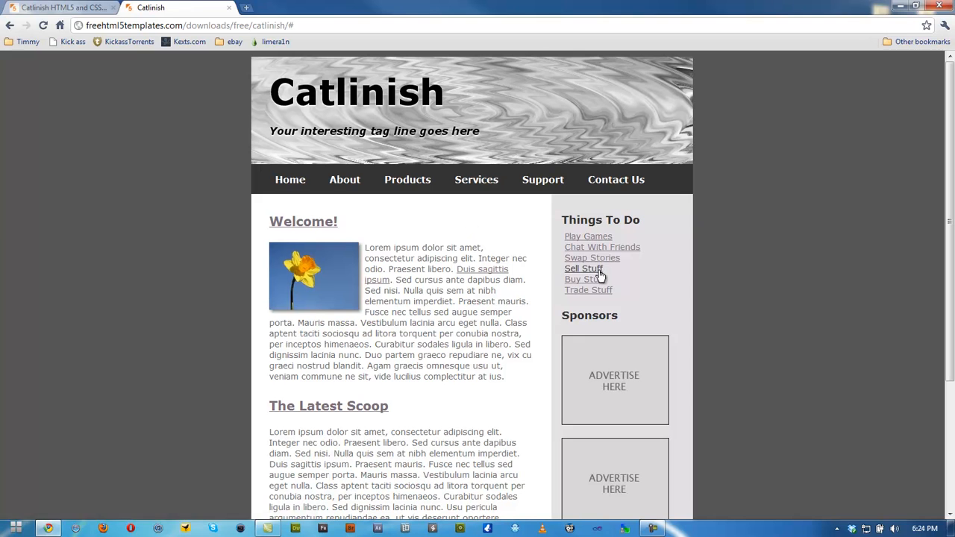
mouse_move(291, 180)
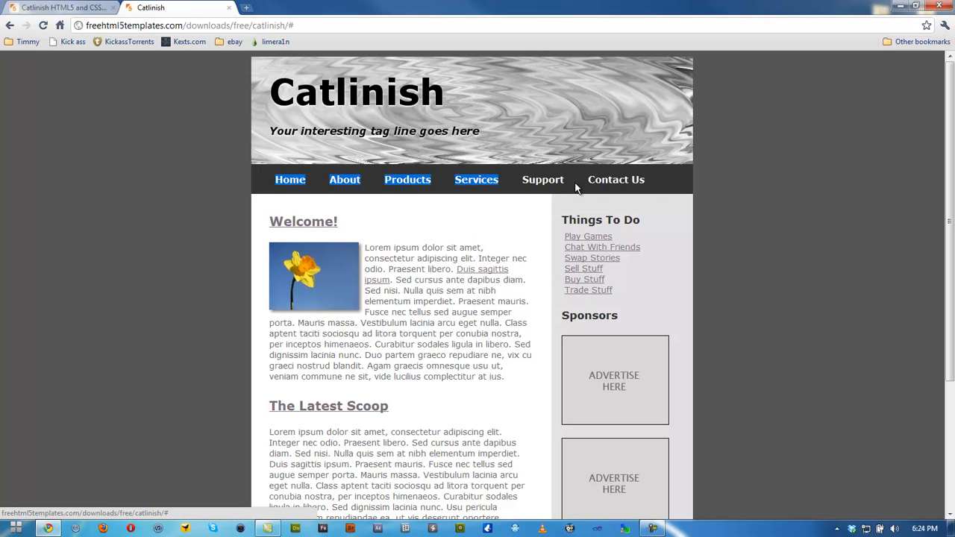
scroll("down", 3)
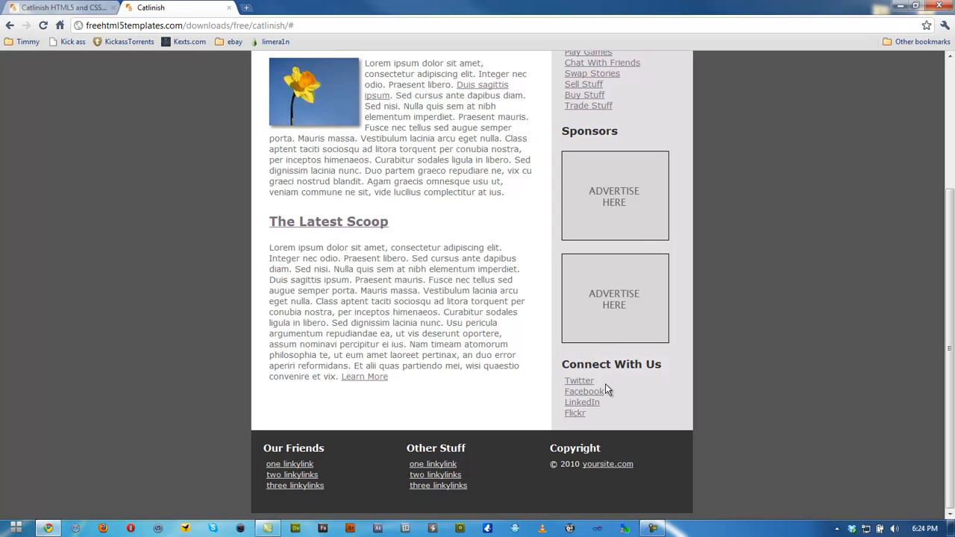
mouse_move(433, 285)
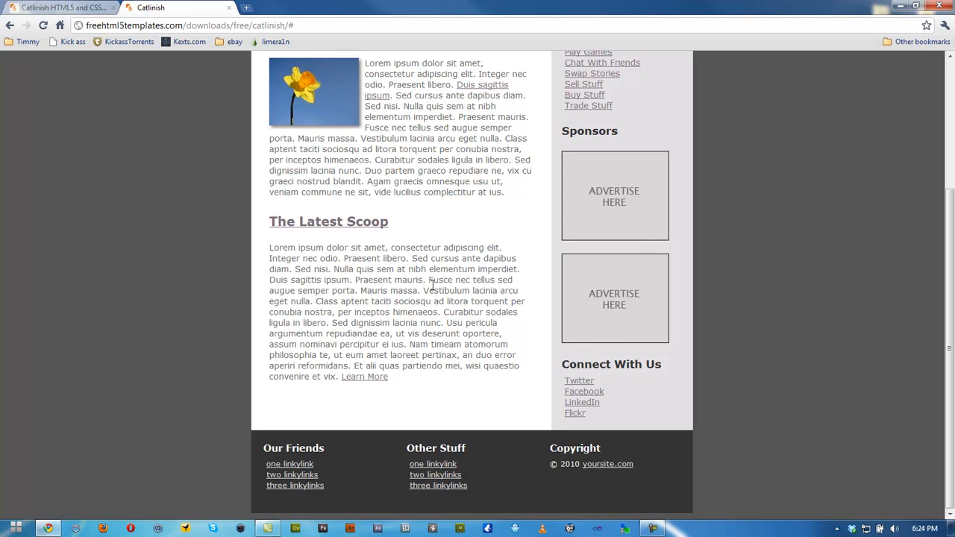
scroll("up", 3)
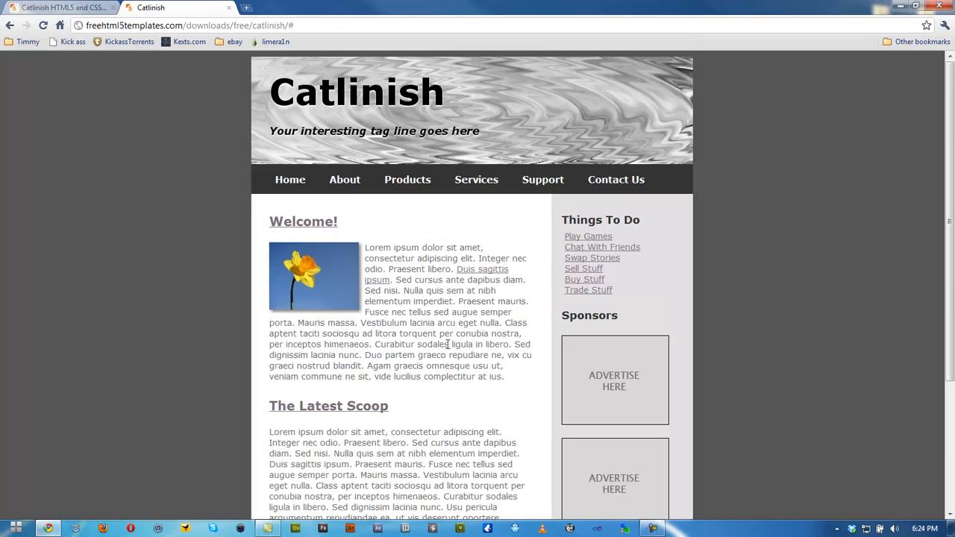
left_click(63, 7)
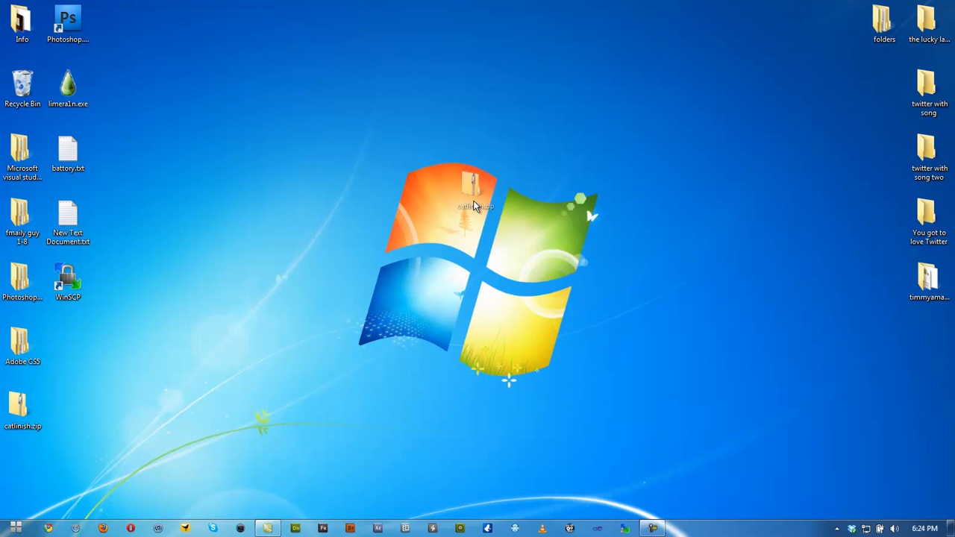
- Extract catlinish.zip into a catlinish folder on the desktop
left_click_drag(23, 403, 475, 213)
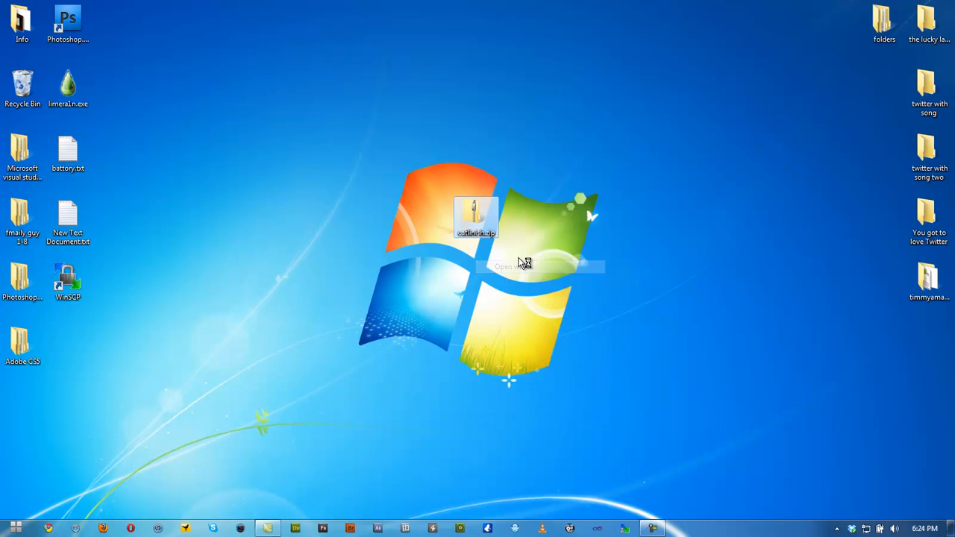
right_click(477, 217)
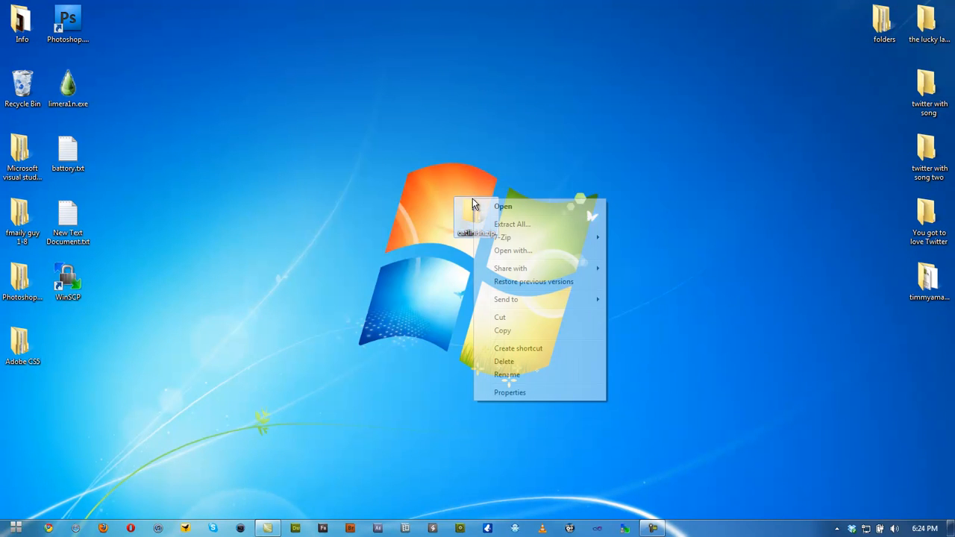
left_click(511, 223)
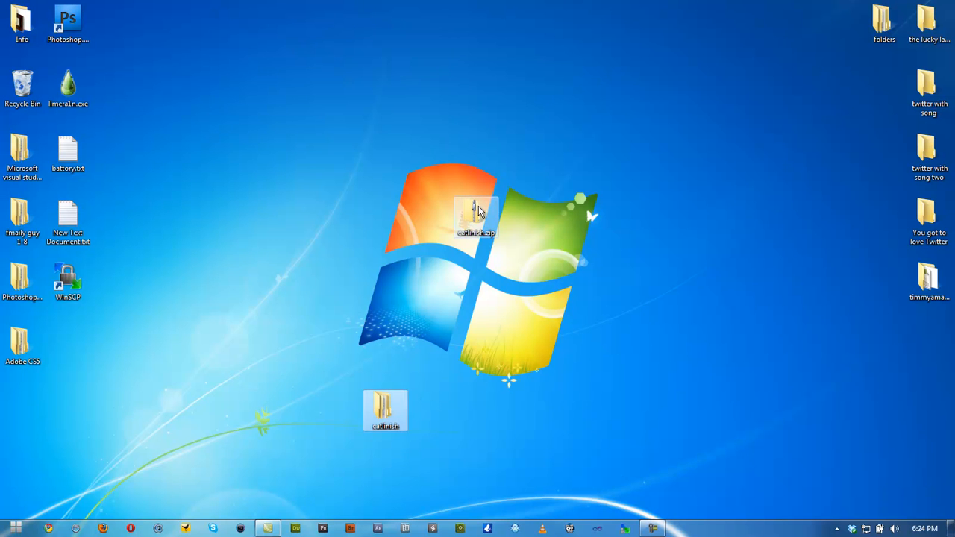
- Move the zip to the top-right icons and the catlinish folder near the center
left_click_drag(476, 216, 839, 23)
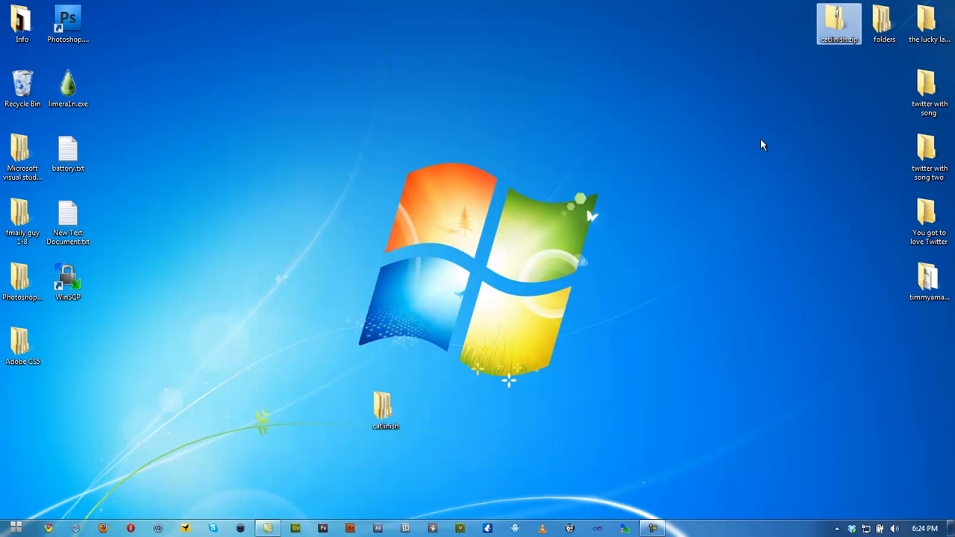
left_click_drag(386, 409, 477, 410)
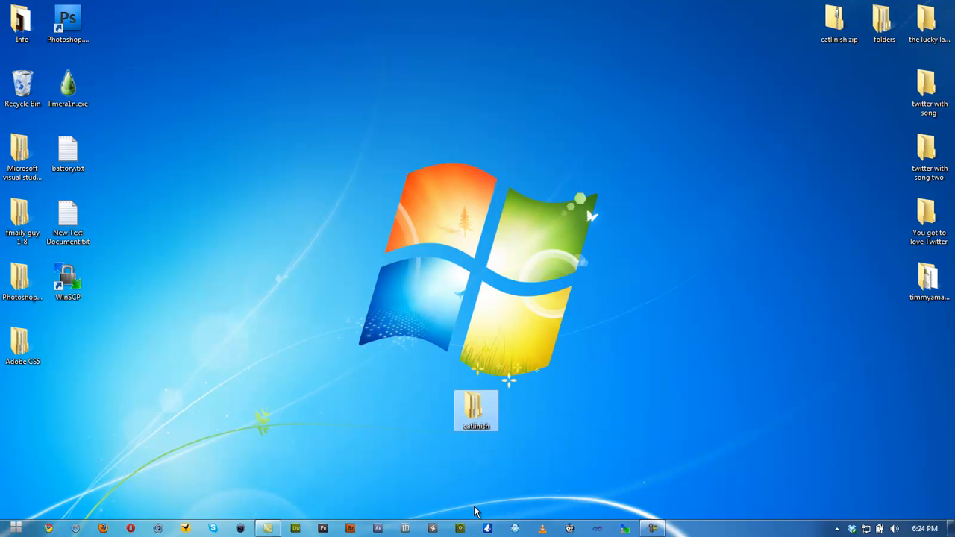
mouse_move(338, 446)
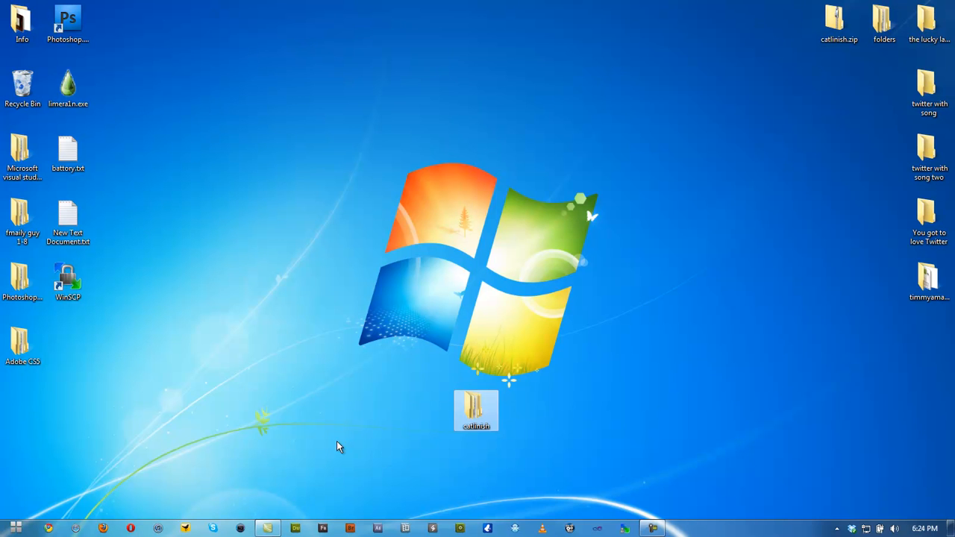
left_click_drag(476, 411, 567, 346)
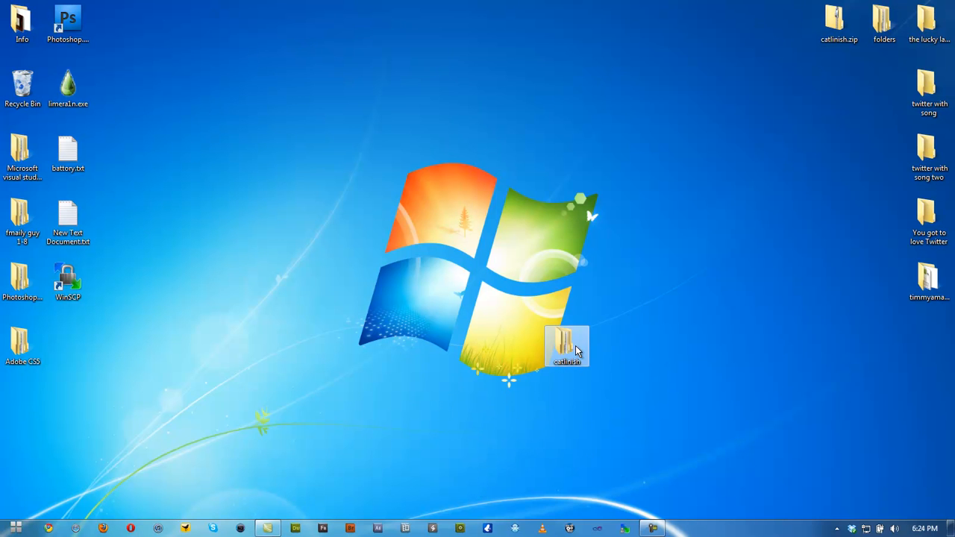
- Open the catlinish folder and inspect index.html, print.css and styles.css details
double_click(567, 345)
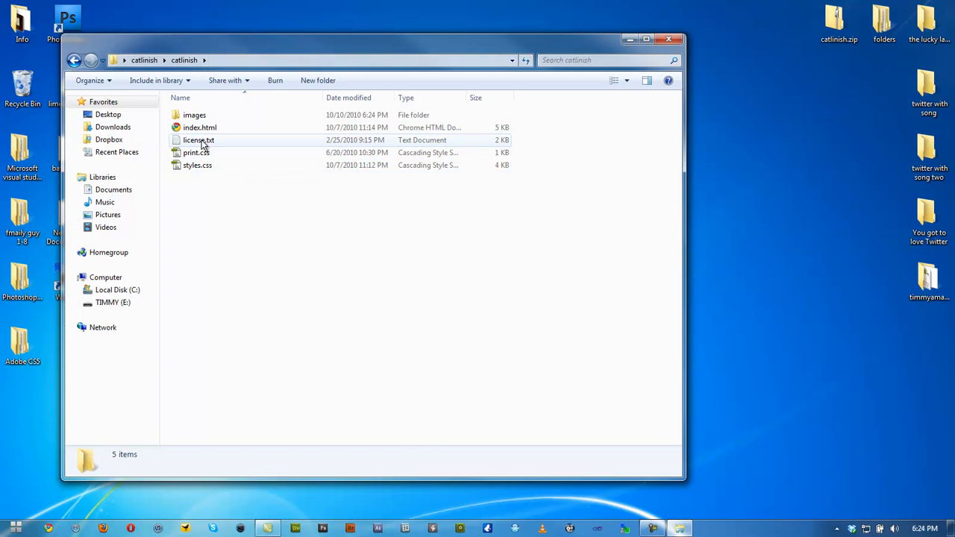
left_click(199, 127)
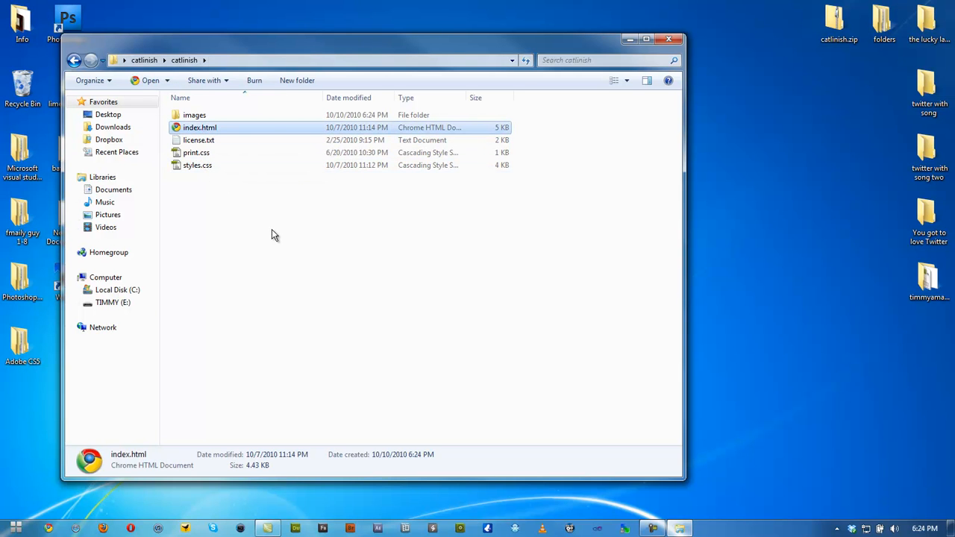
mouse_move(211, 153)
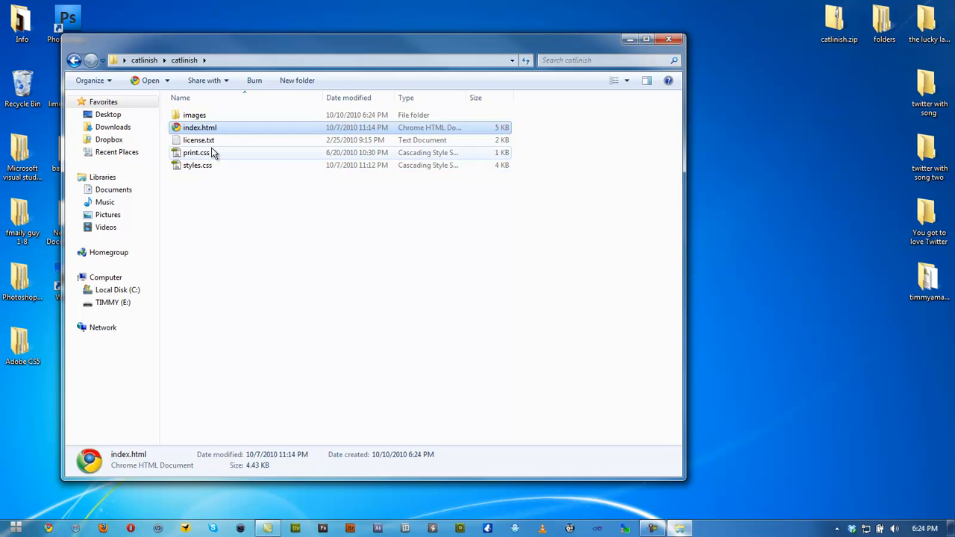
mouse_move(214, 165)
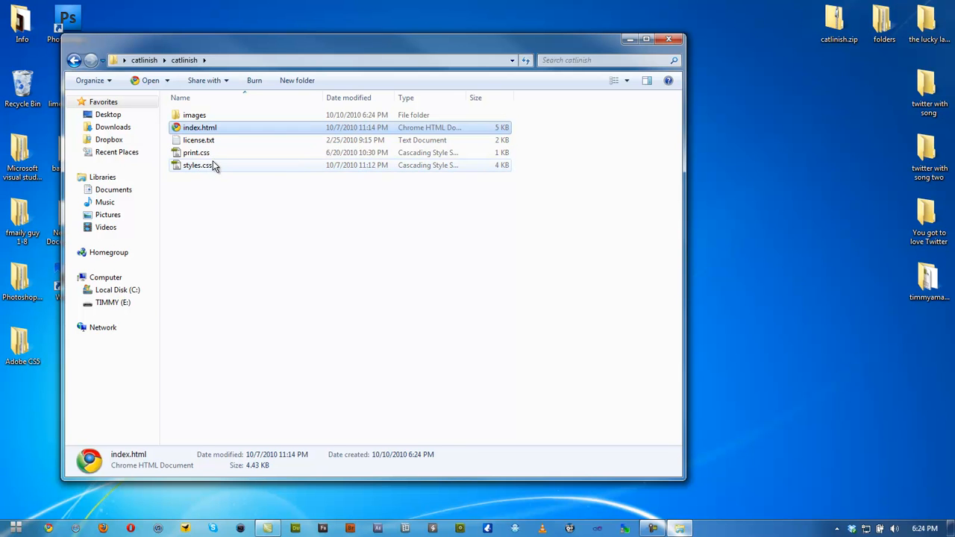
left_click(196, 153)
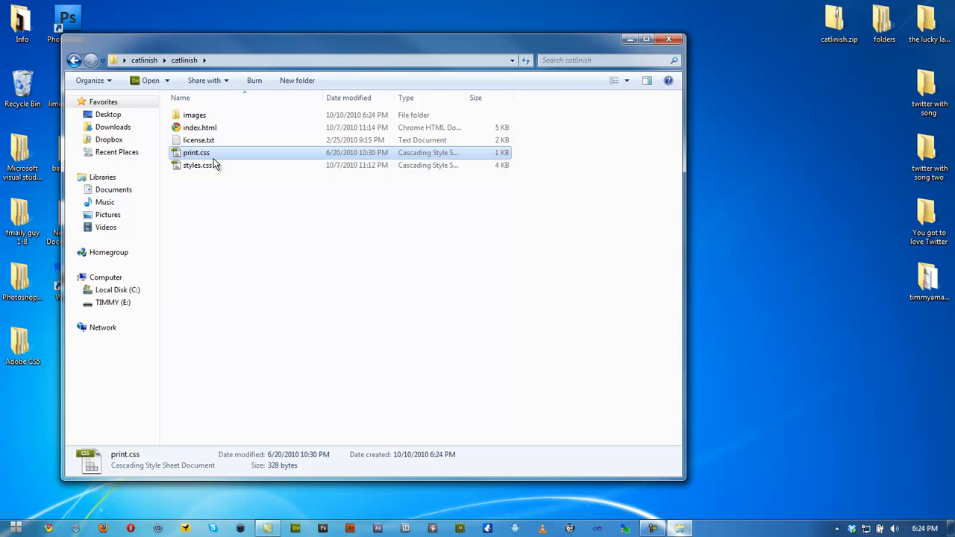
mouse_move(198, 165)
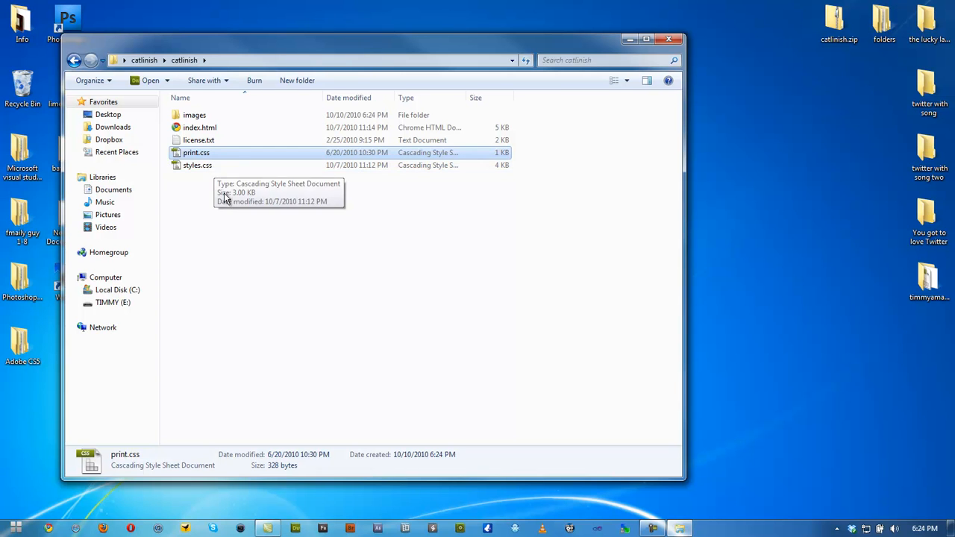
left_click(198, 165)
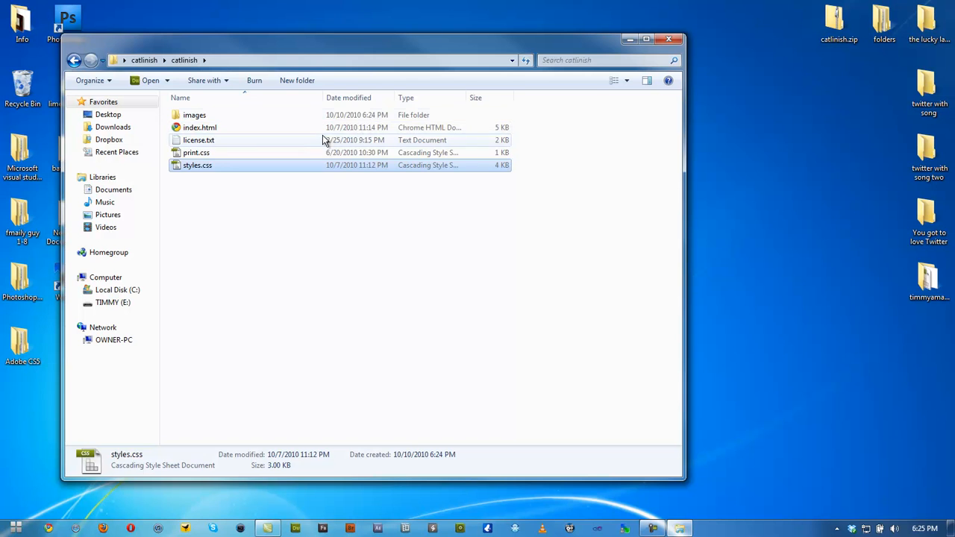
- Browse ad180.png and colbg-740.png in the images folder, then close the window
double_click(194, 114)
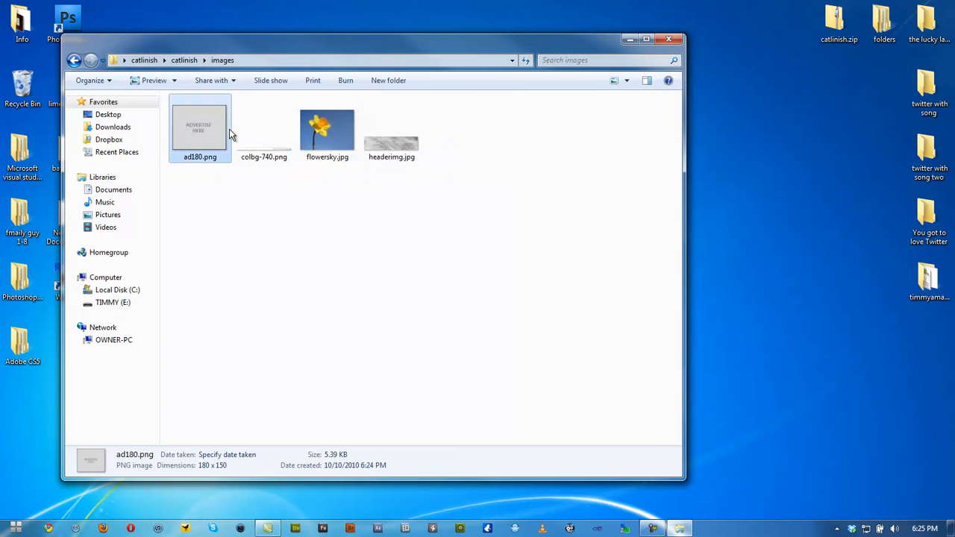
left_click(263, 127)
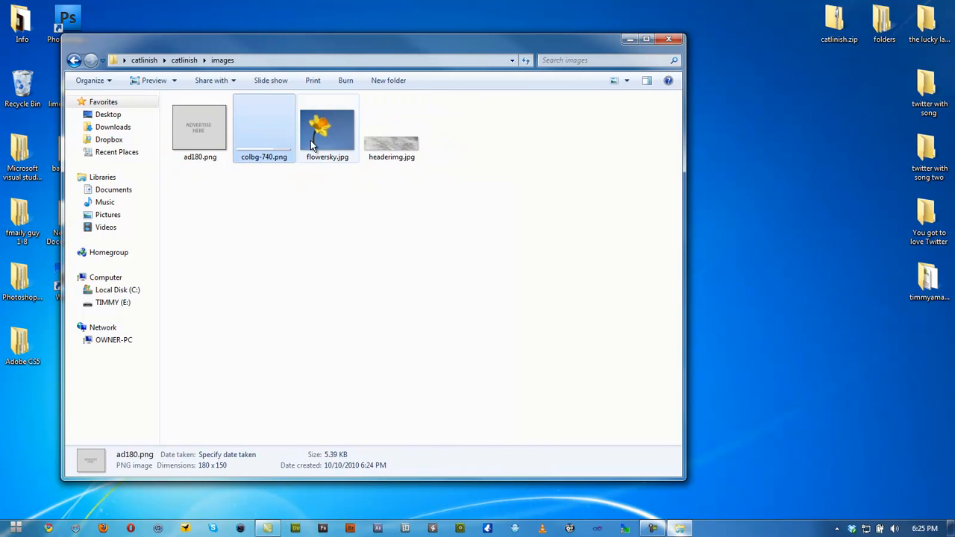
left_click(200, 127)
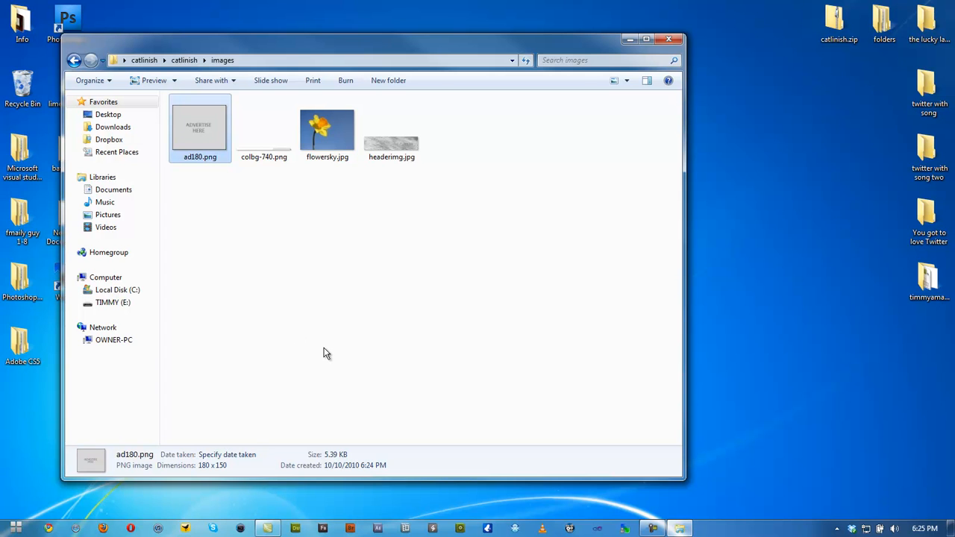
mouse_move(262, 223)
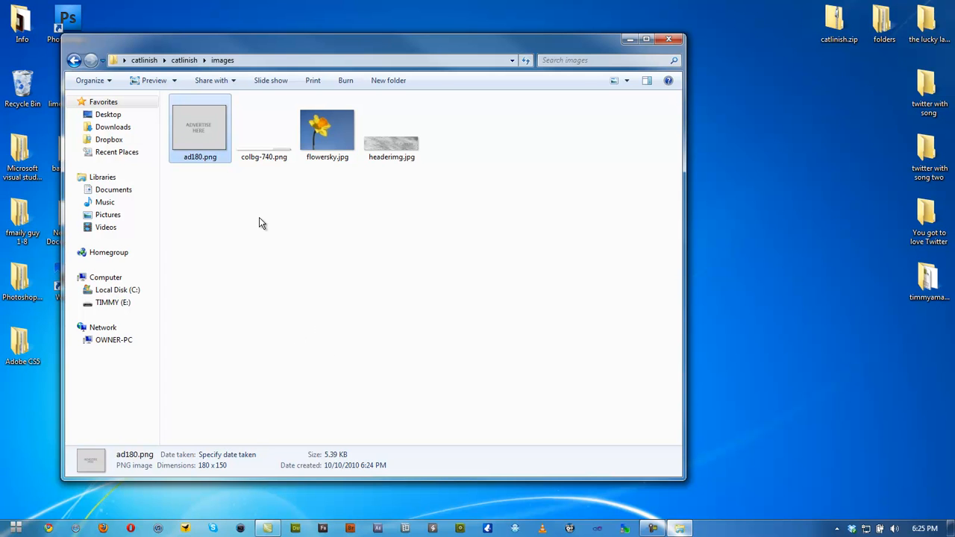
mouse_move(210, 197)
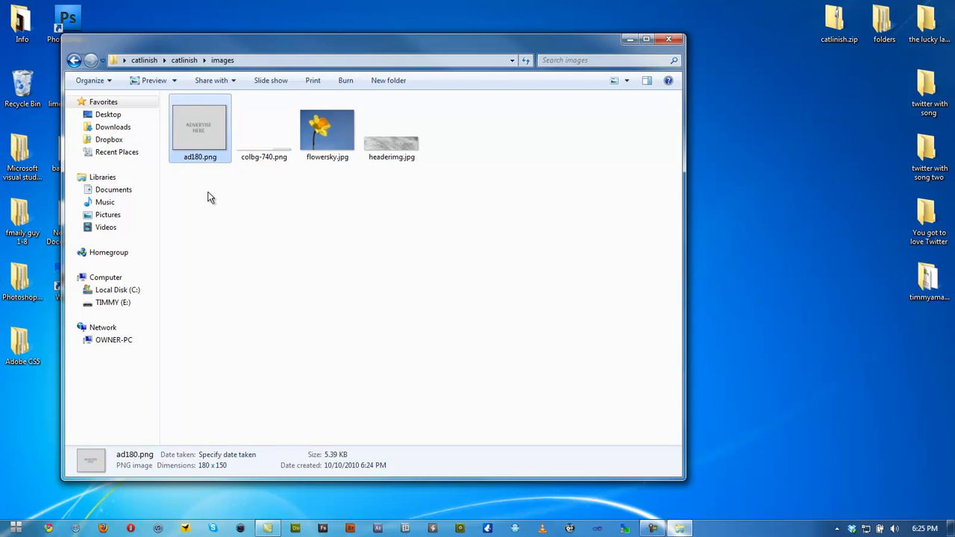
left_click(291, 185)
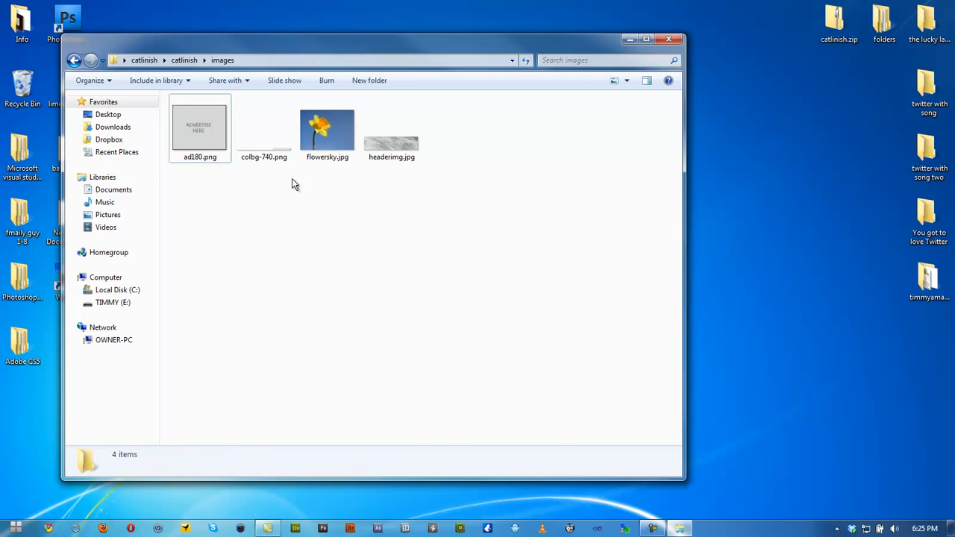
left_click(263, 128)
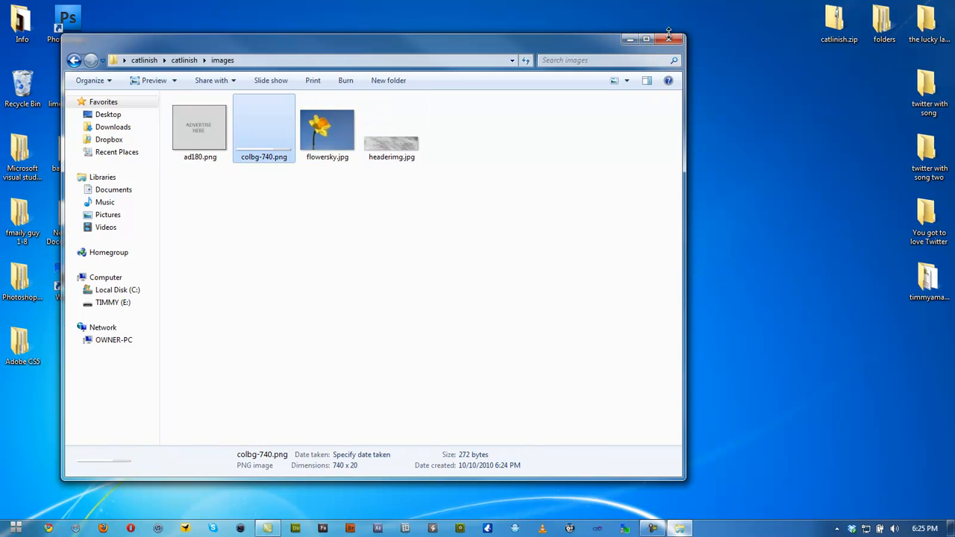
mouse_move(669, 39)
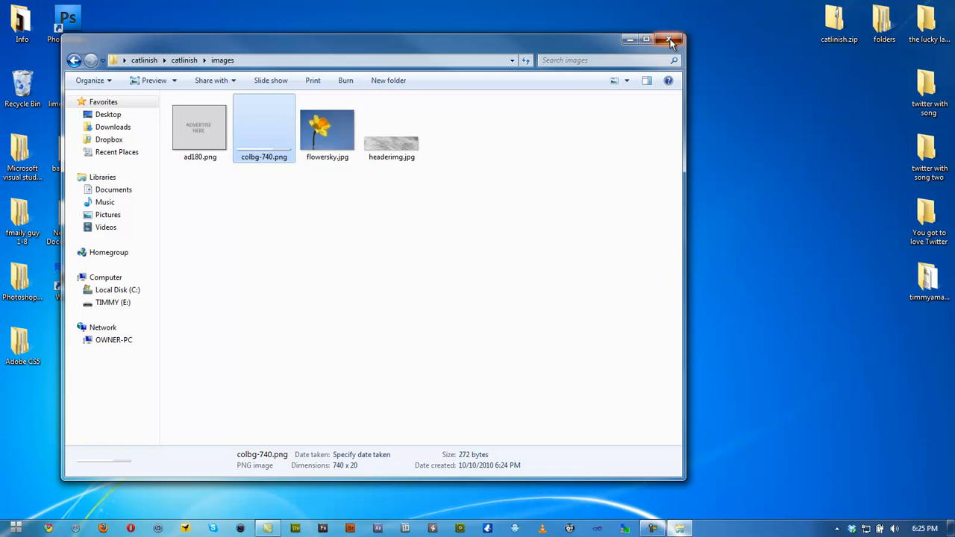
left_click(670, 39)
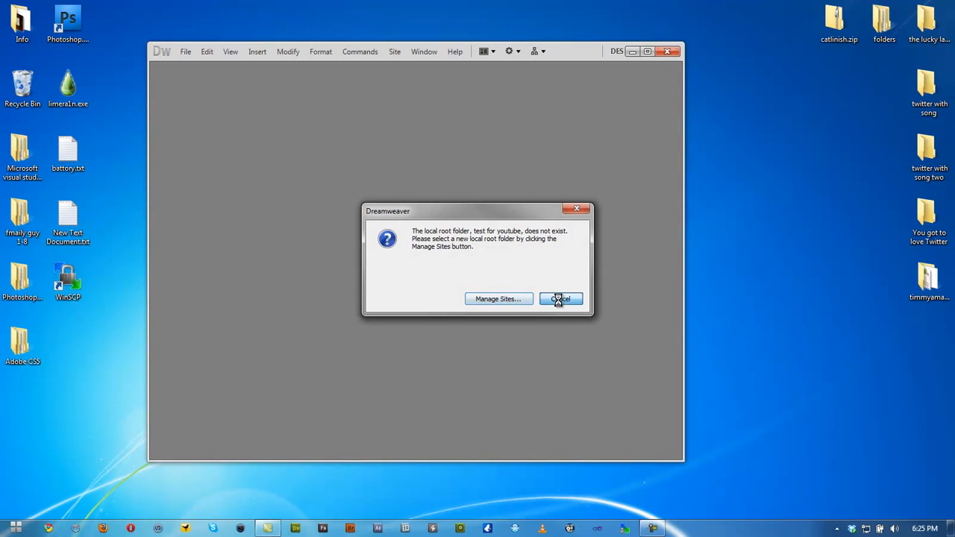
- Cancel the root folder warning, maximize Dreamweaver, and open the Site menu
left_click(561, 299)
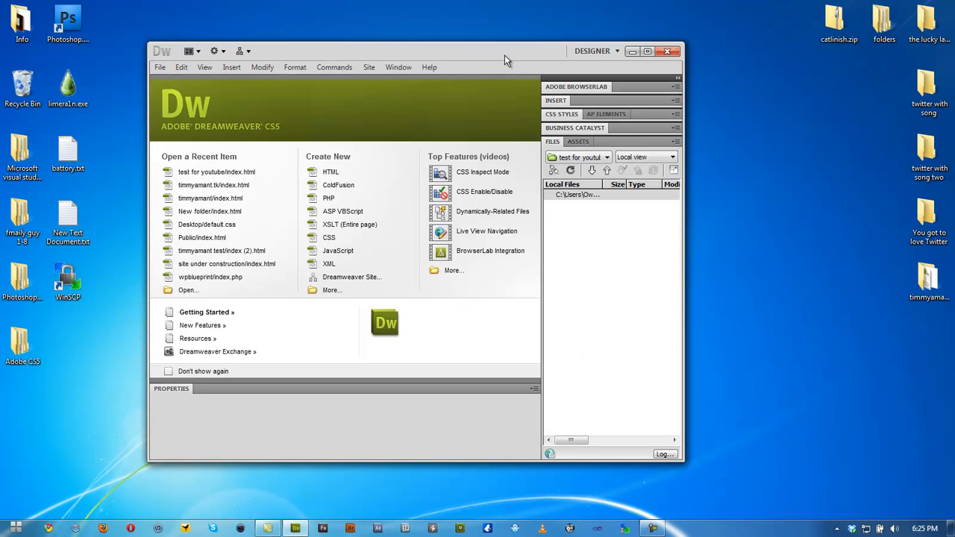
left_click(649, 51)
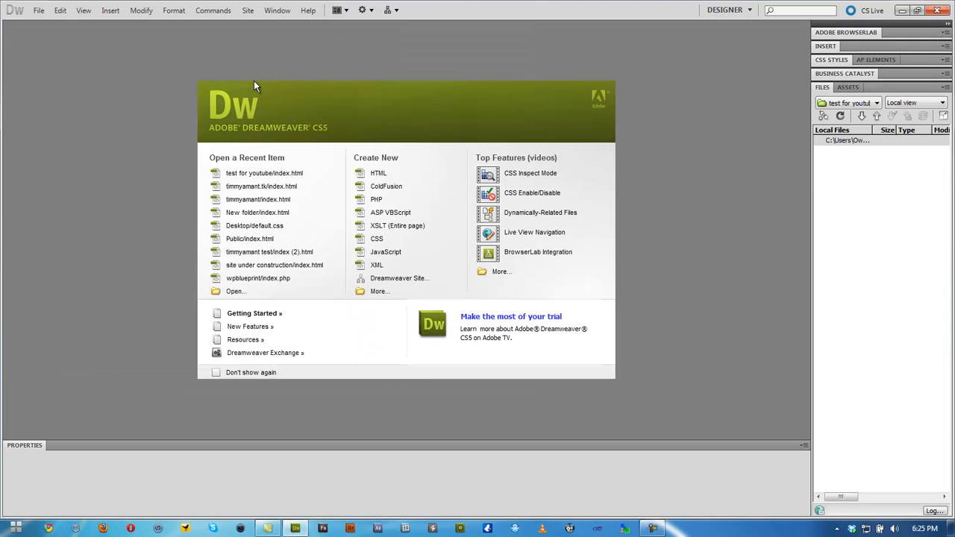
mouse_move(672, 402)
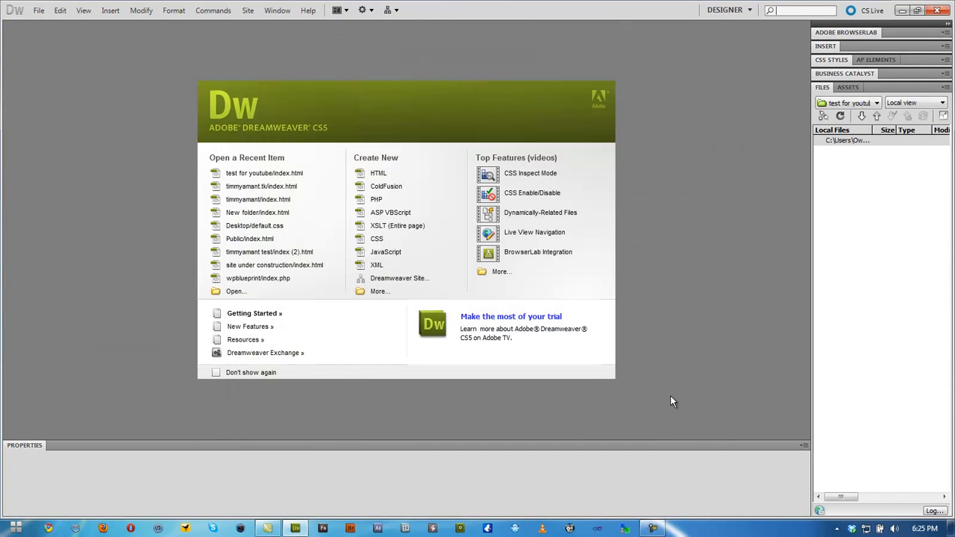
left_click(247, 10)
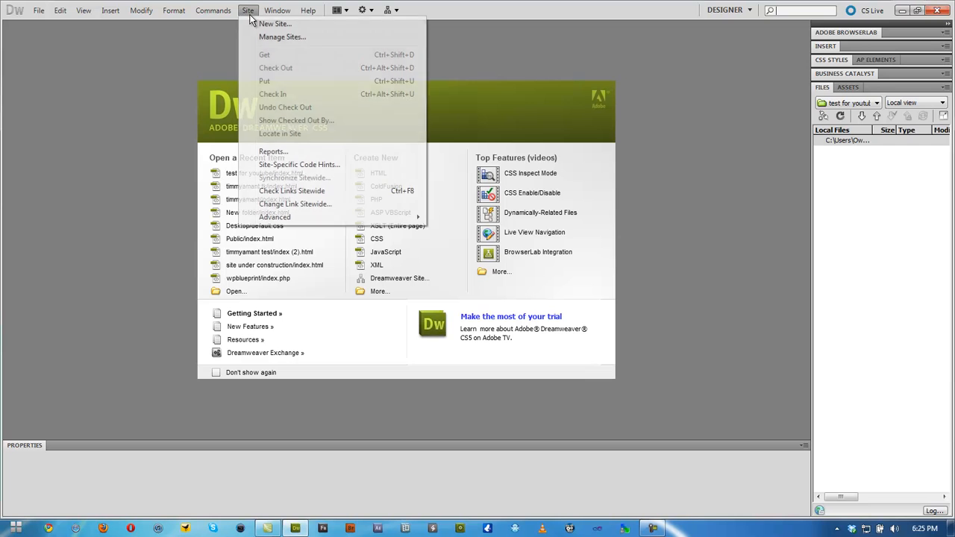
- Start a new site and type the name 'test for youtube'
left_click(275, 24)
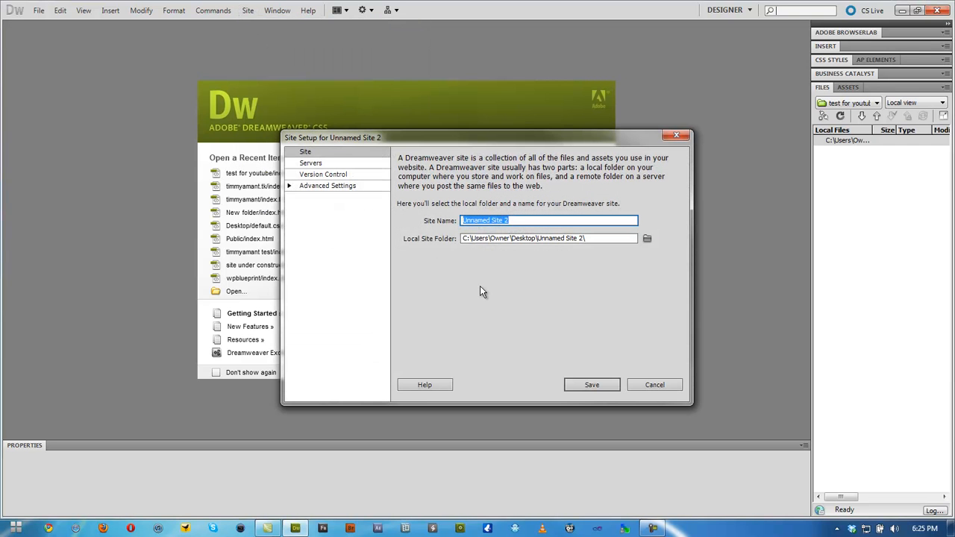
mouse_move(539, 261)
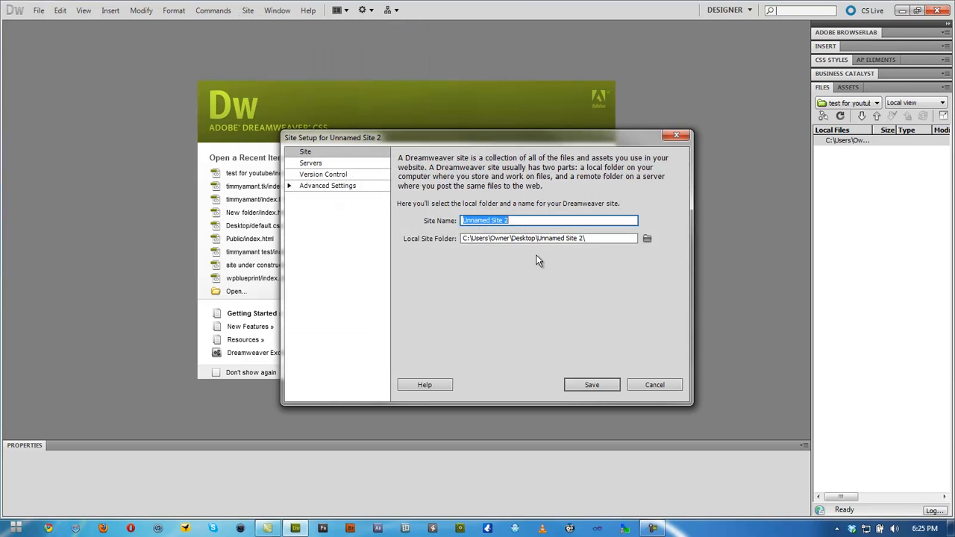
type("test for youtu")
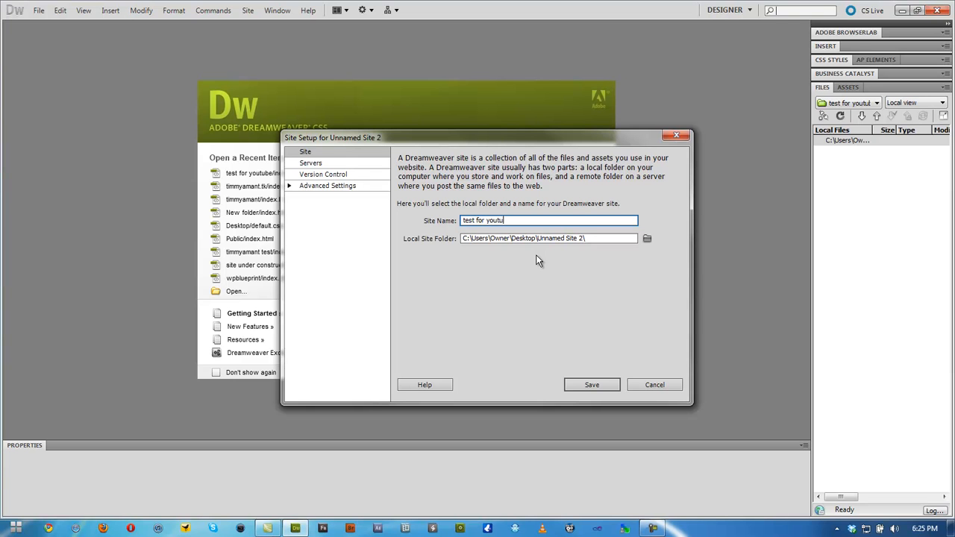
type("be")
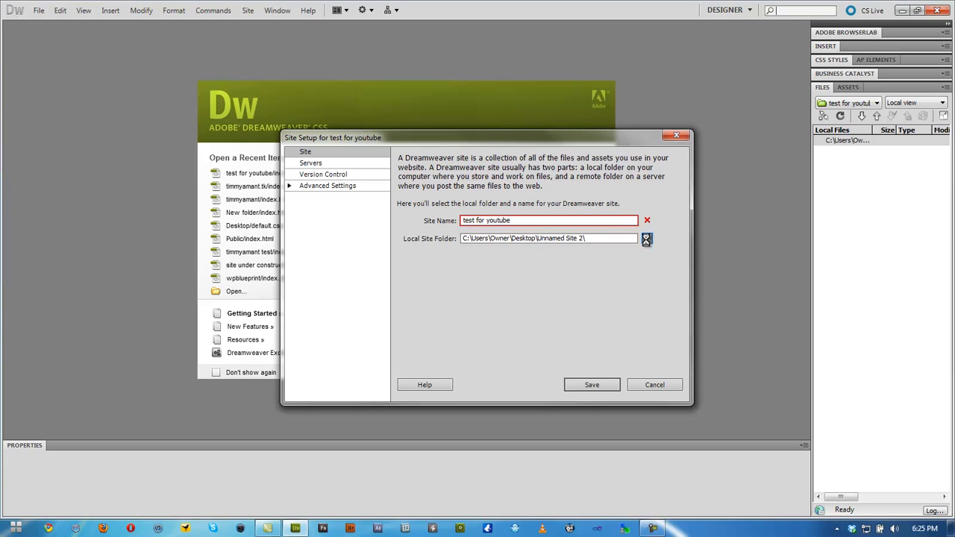
- Set the local site folder to Desktop\catlinish\catlinish
left_click(647, 238)
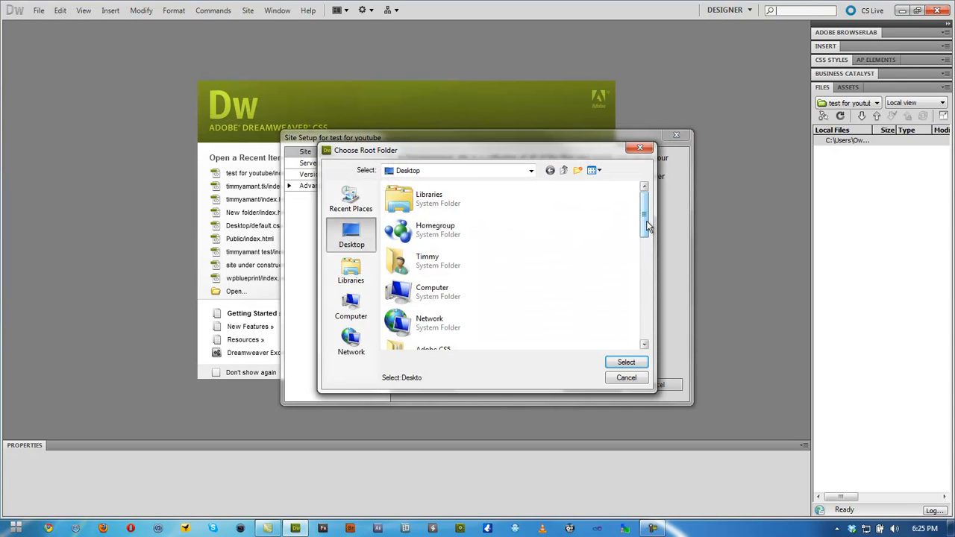
scroll("down", 3)
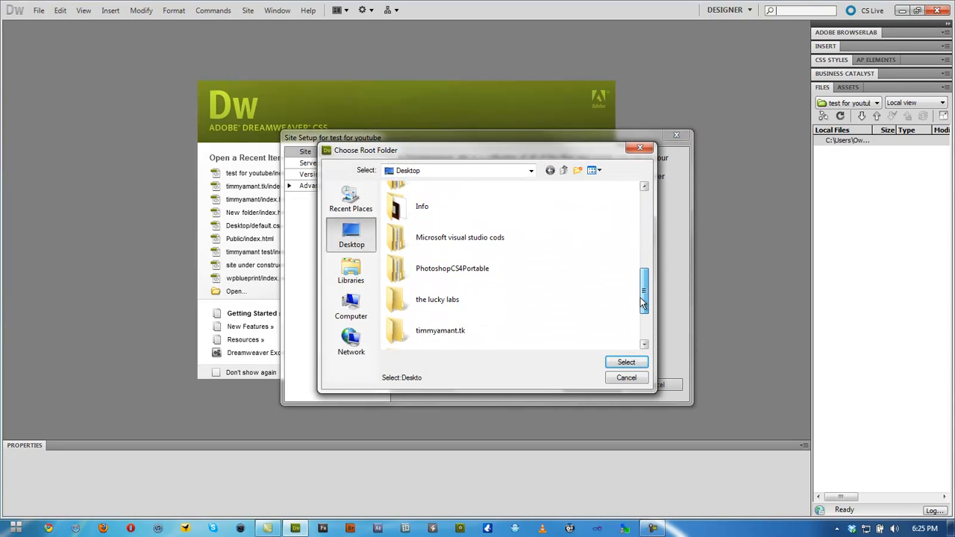
scroll("down", 3)
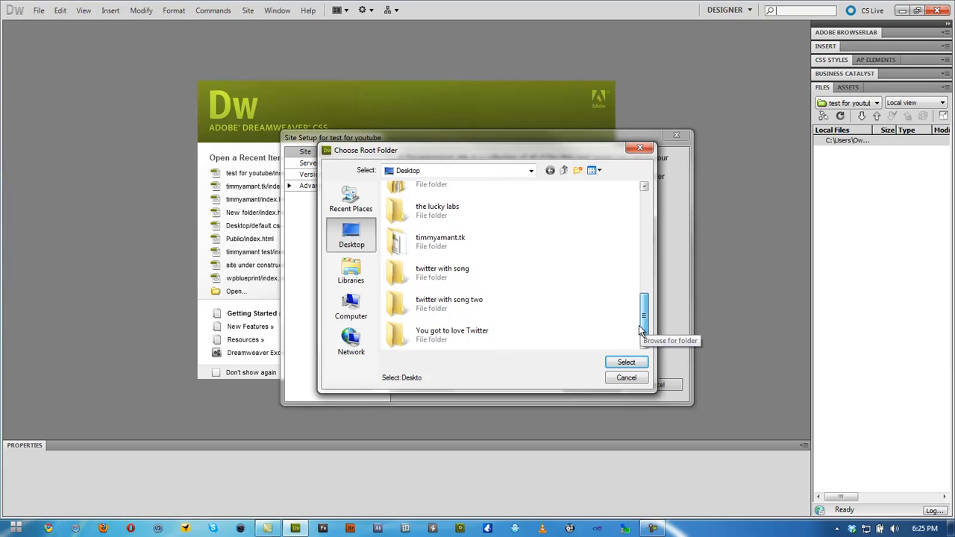
scroll("up", 3)
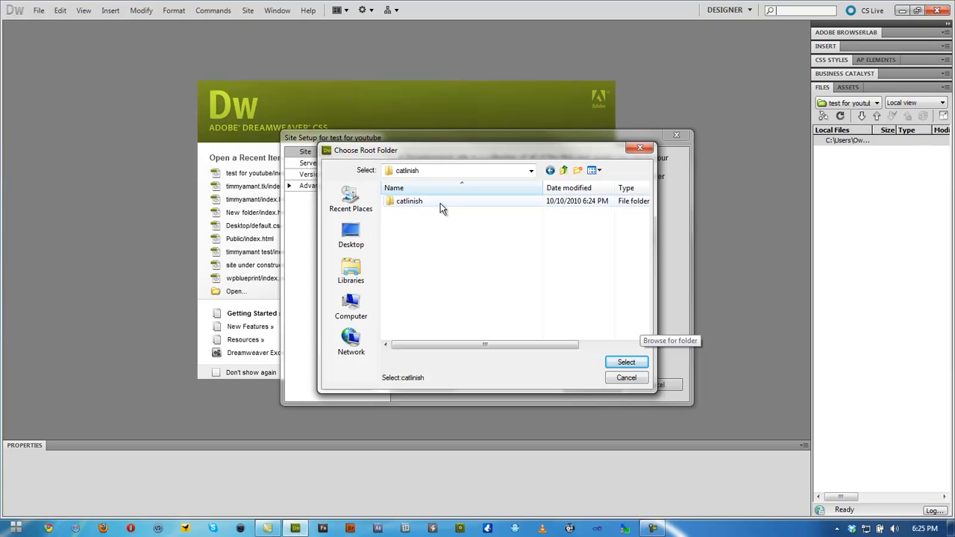
double_click(409, 200)
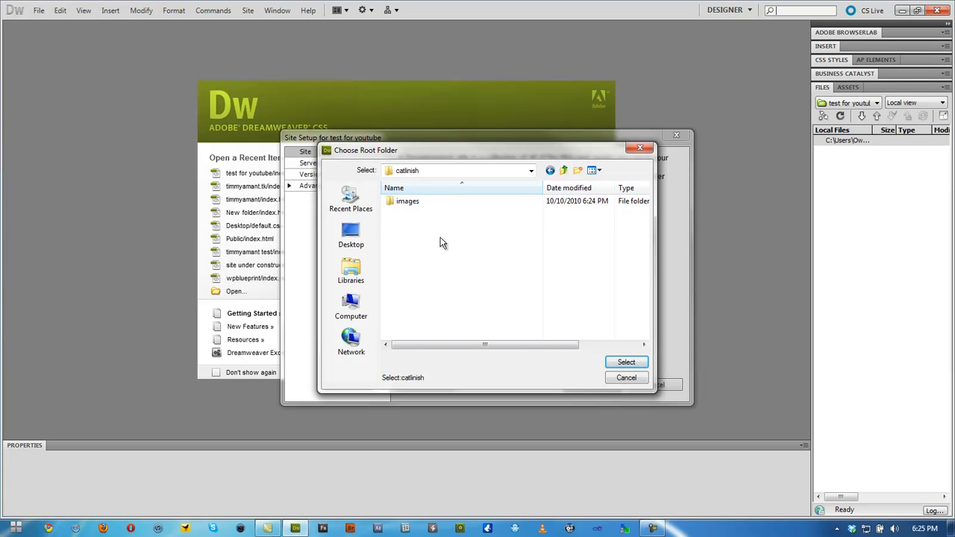
mouse_move(419, 259)
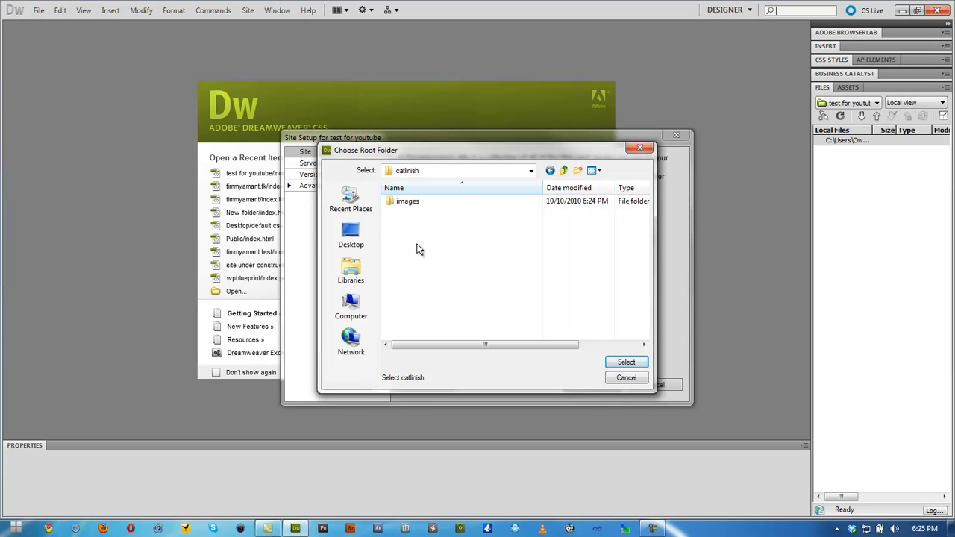
double_click(408, 201)
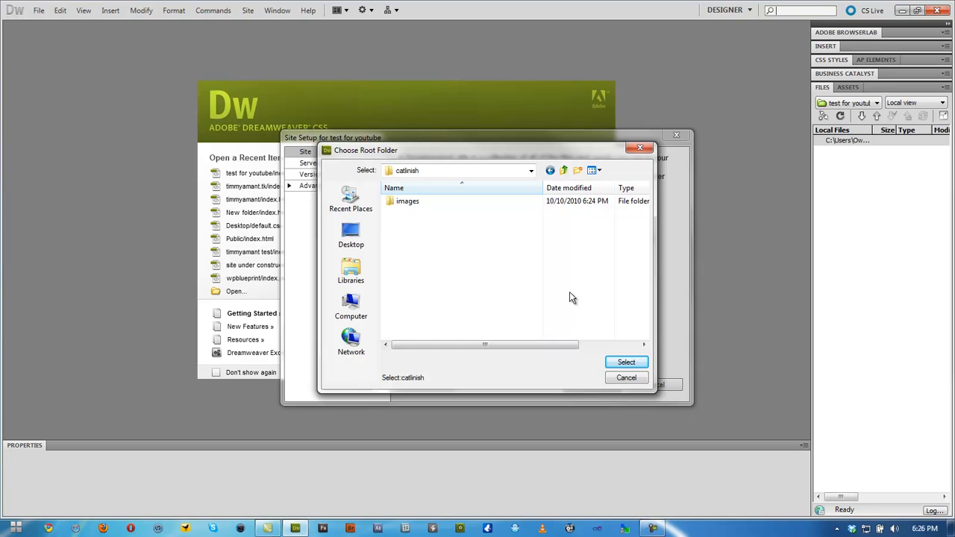
left_click(626, 362)
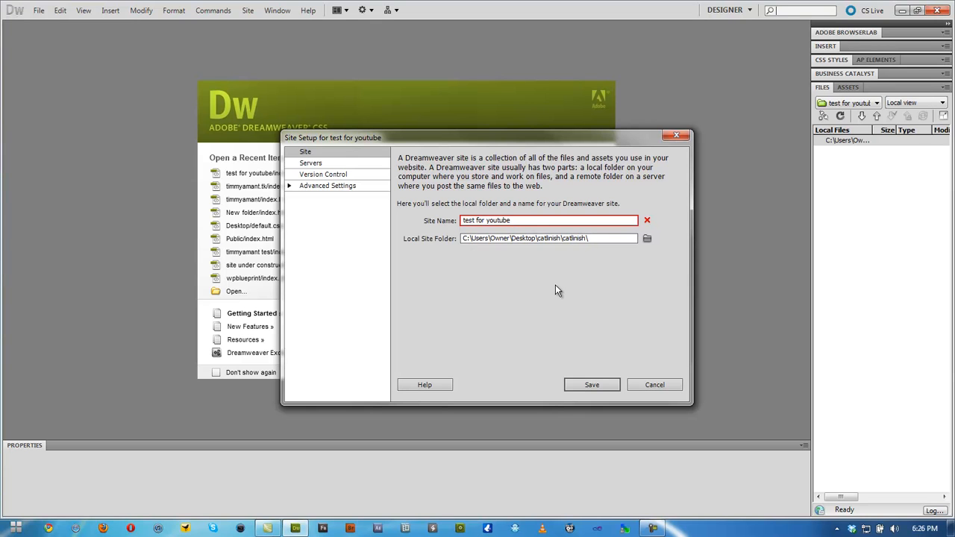
- Trim the end of the site name and save the site
key("Backspace")
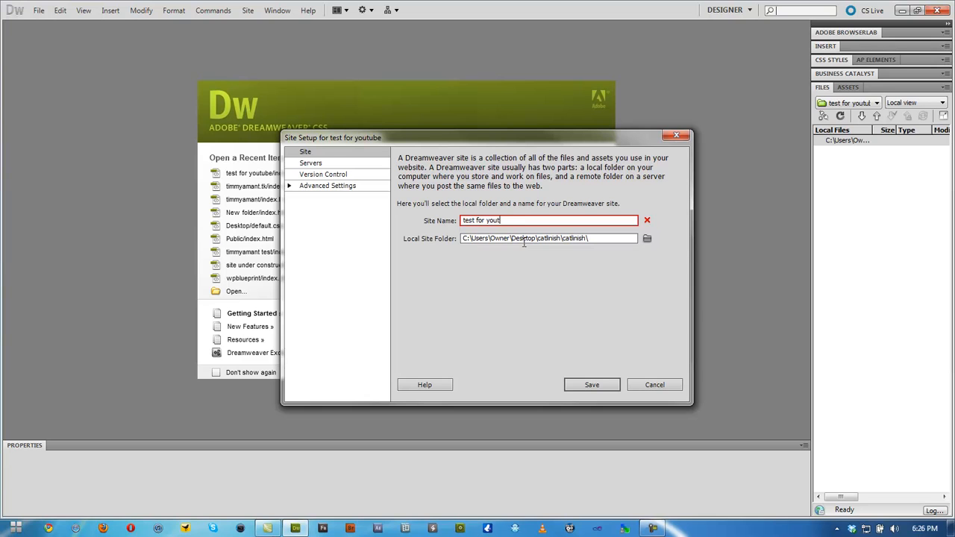
key("Backspace")
type("vide")
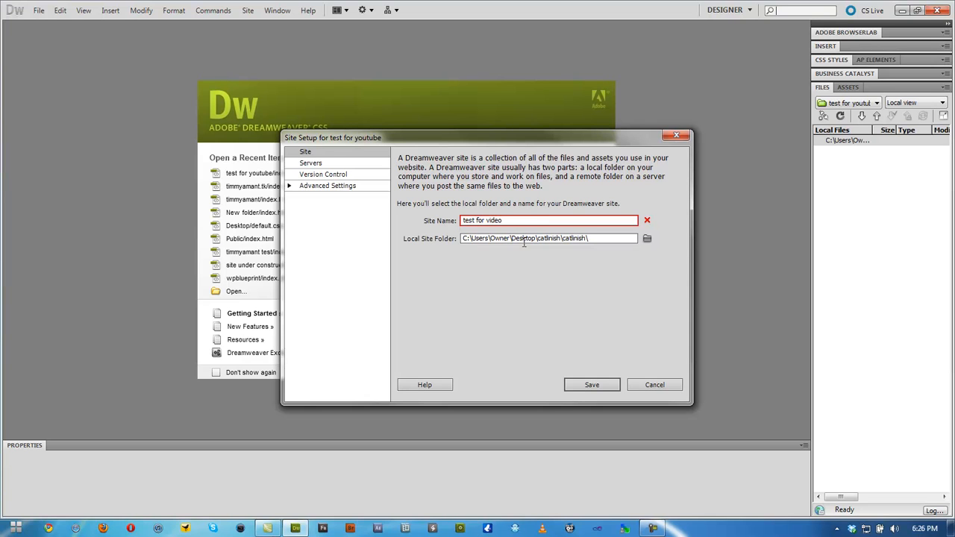
left_click(591, 384)
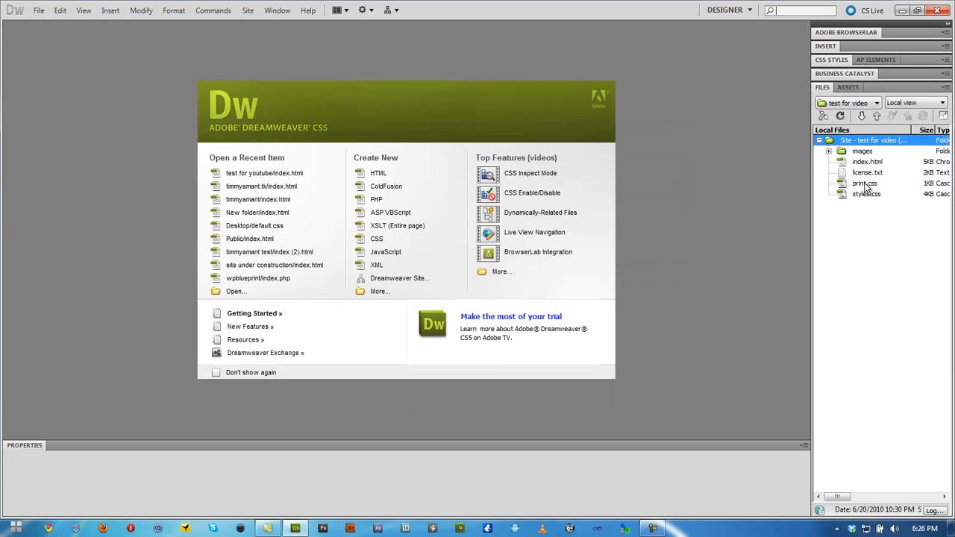
double_click(868, 161)
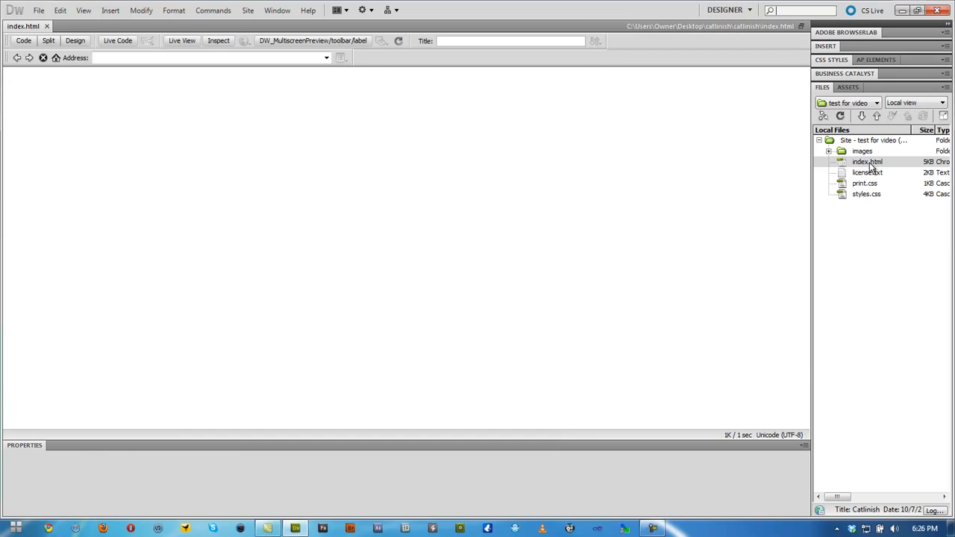
double_click(867, 161)
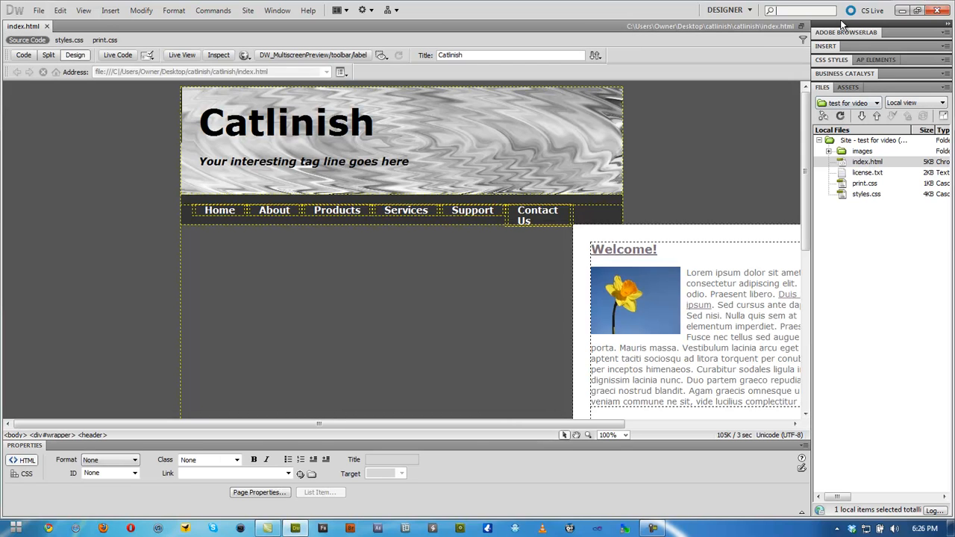
scroll("down", 3)
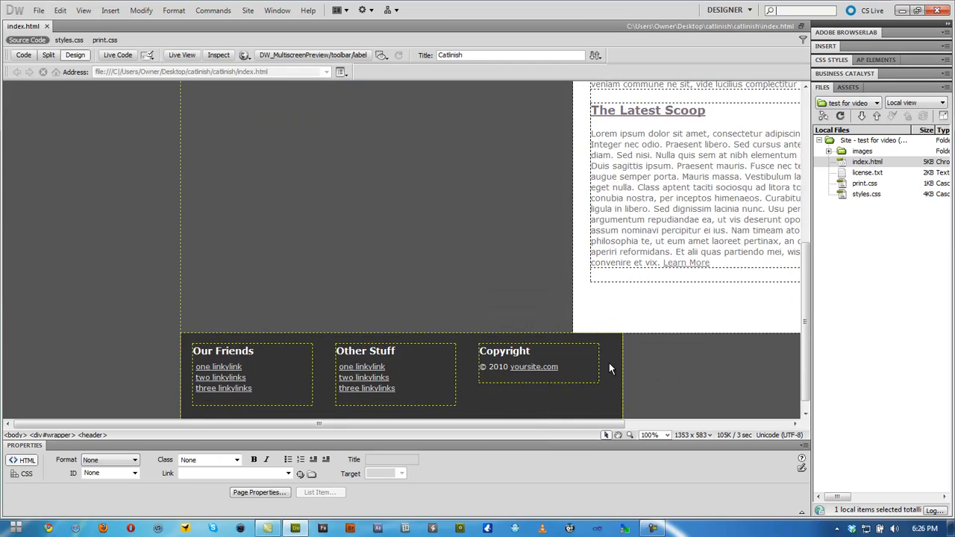
scroll("up", 3)
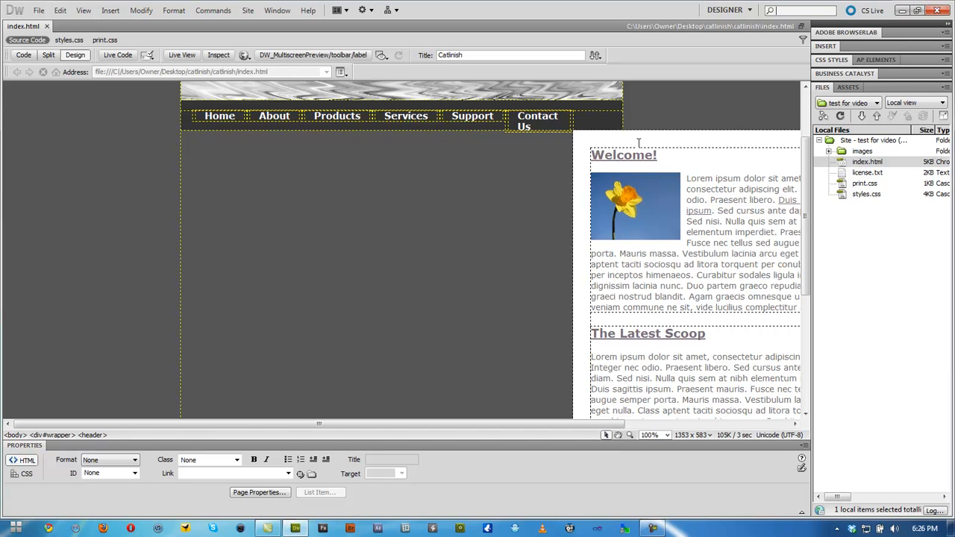
left_click(593, 138)
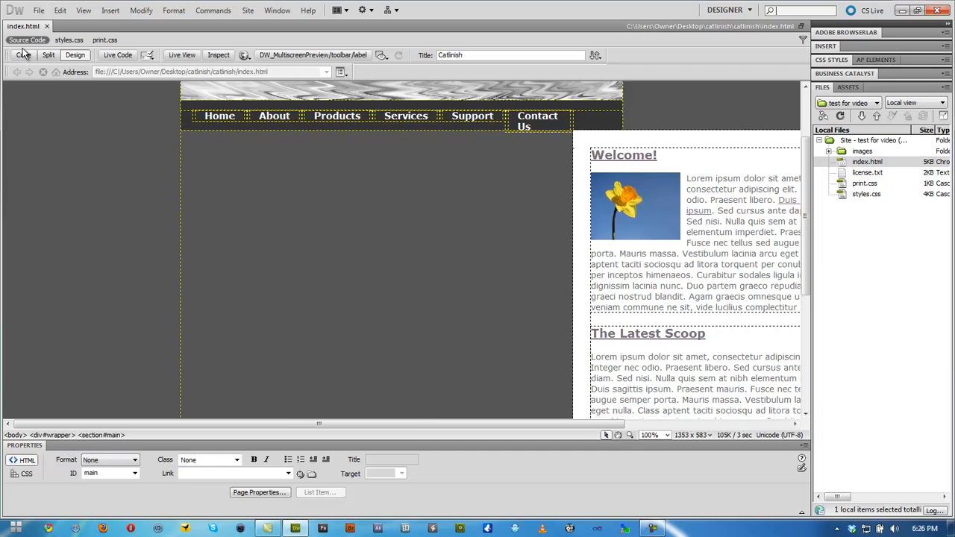
- Switch index.html to Split view, briefly toggling back to Design
left_click(48, 54)
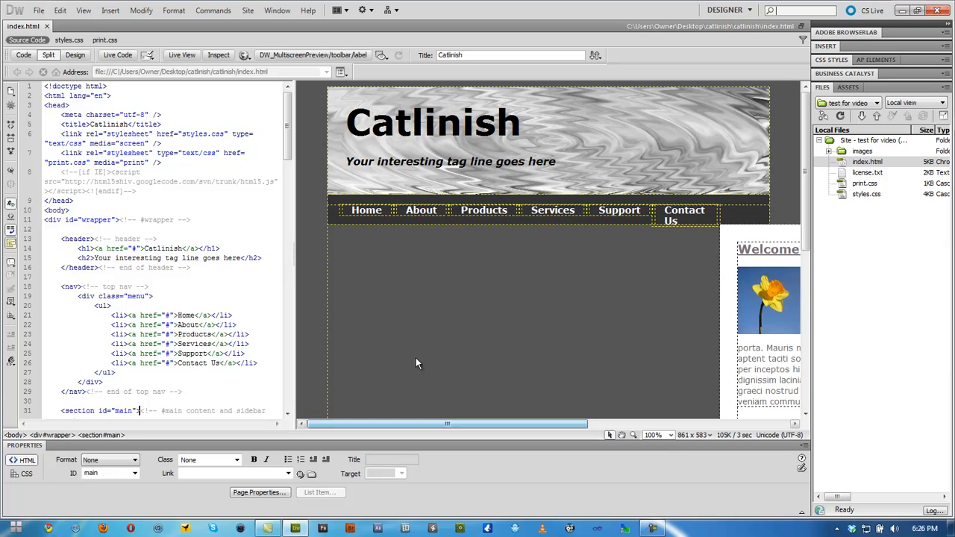
left_click(75, 54)
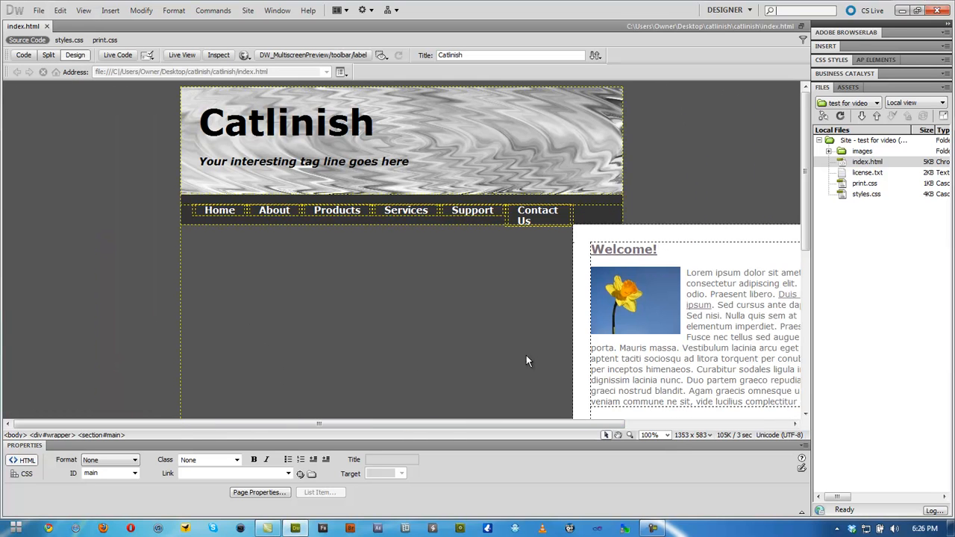
left_click(48, 54)
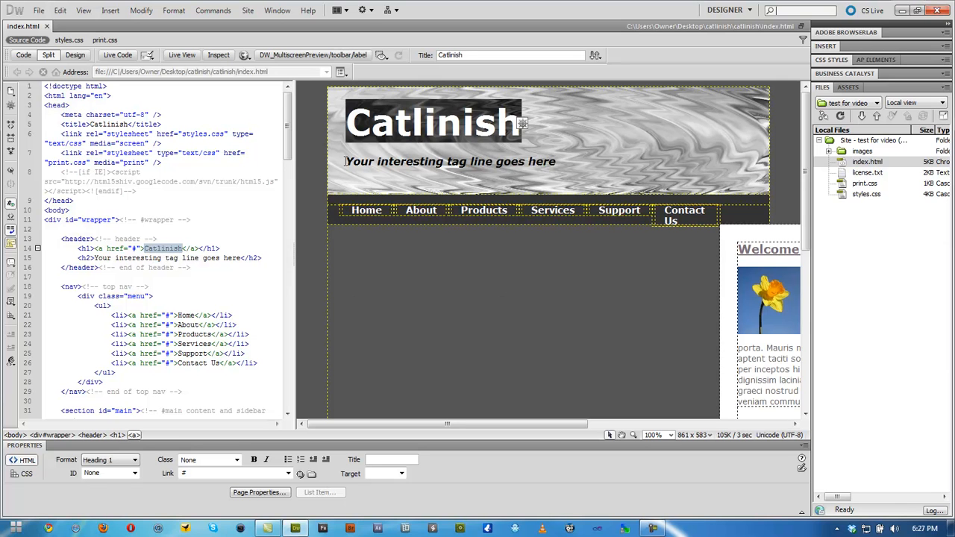
- Select the tagline, Home and About tabs, and daffodil image to locate their code
left_click(450, 161)
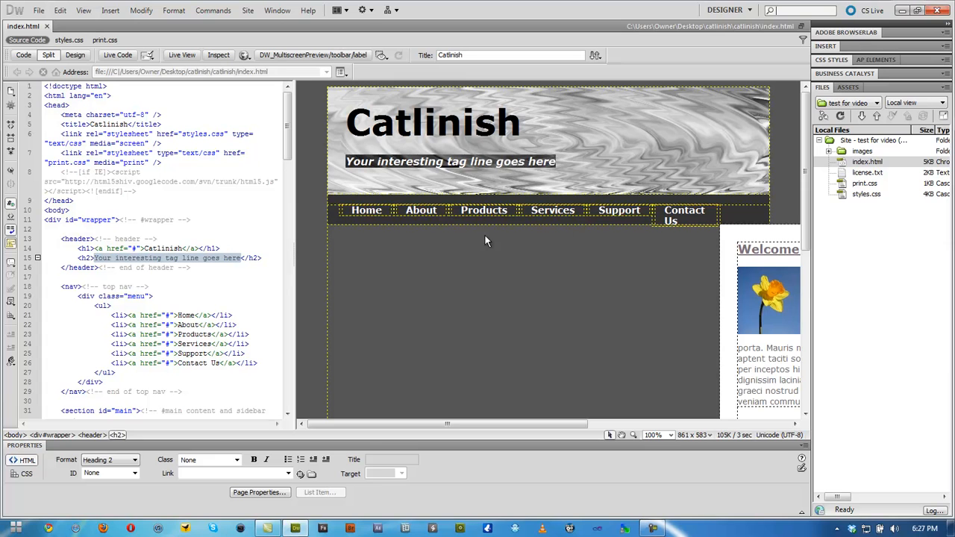
left_click(367, 209)
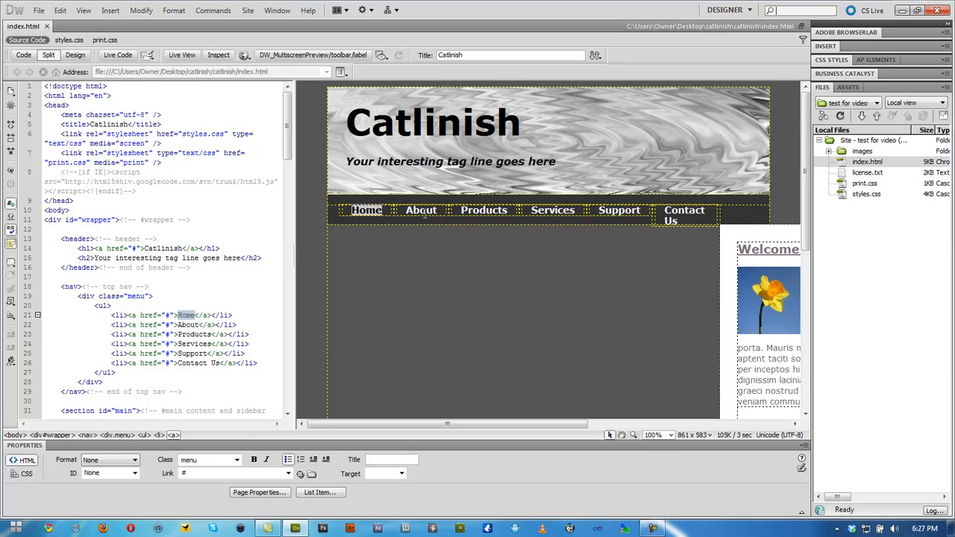
double_click(186, 325)
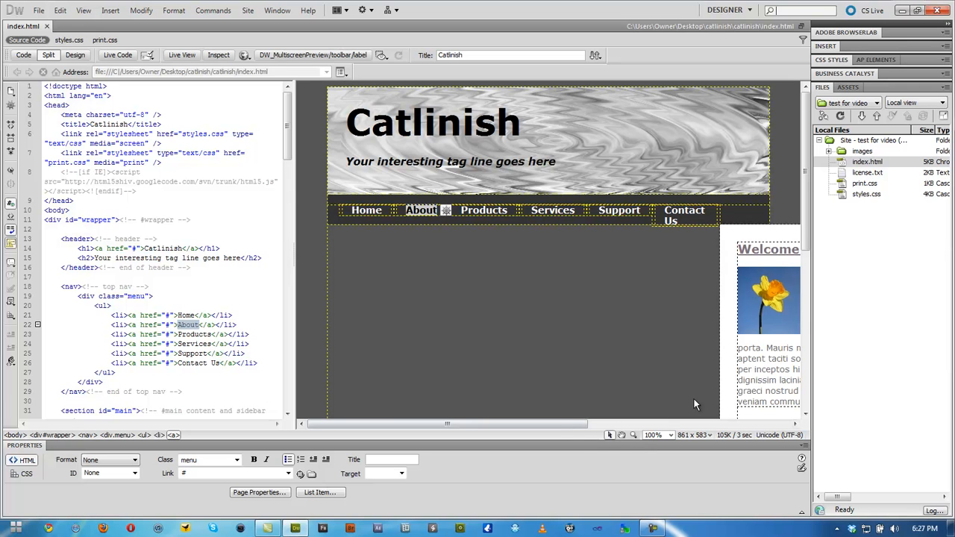
scroll("right", 3)
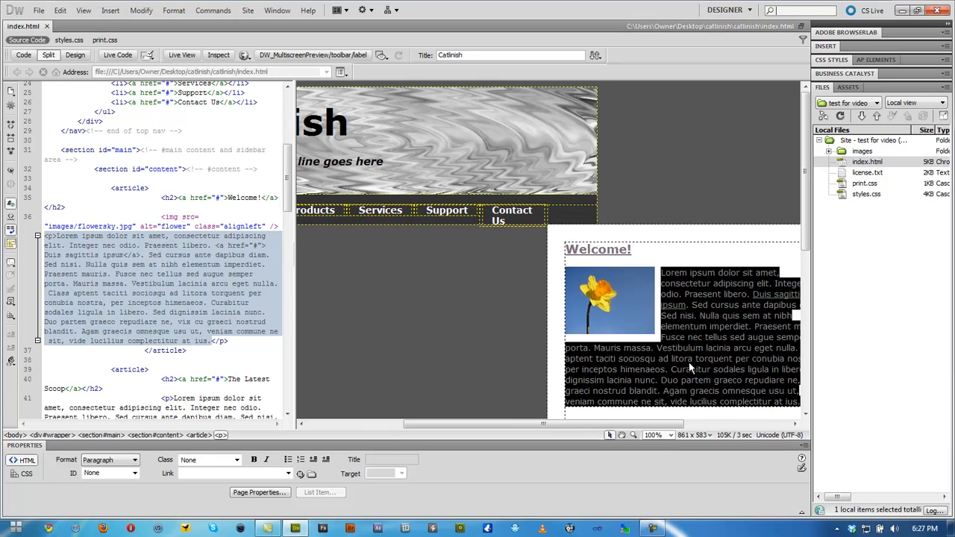
mouse_move(714, 390)
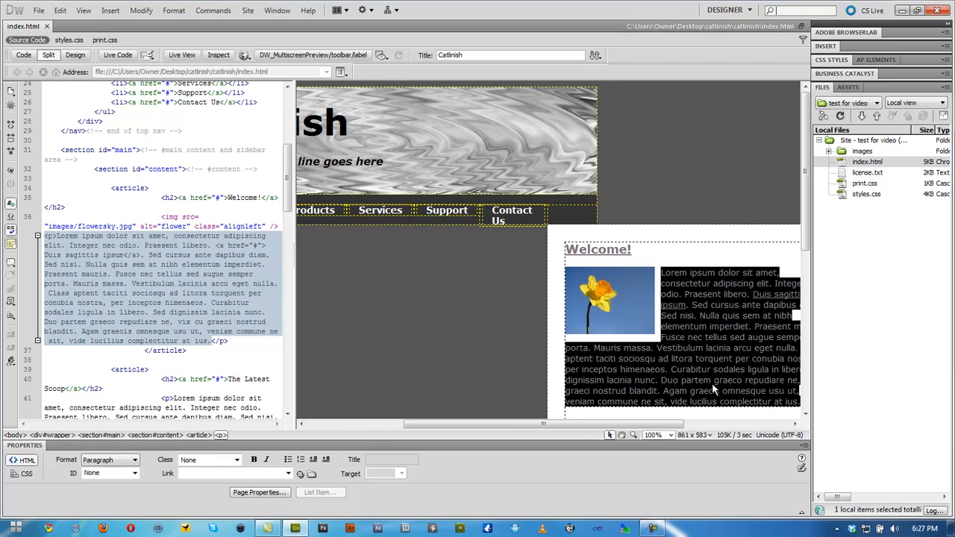
left_click(610, 300)
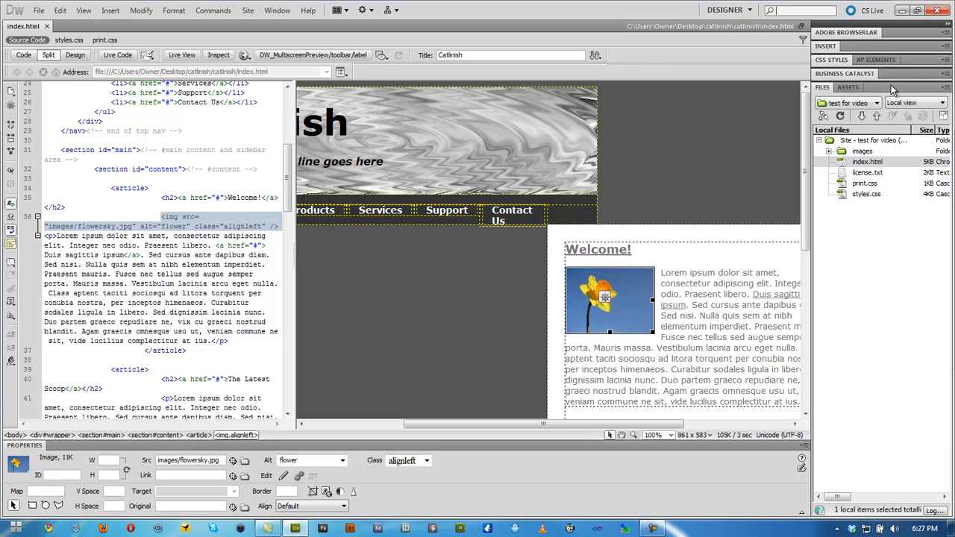
mouse_move(755, 186)
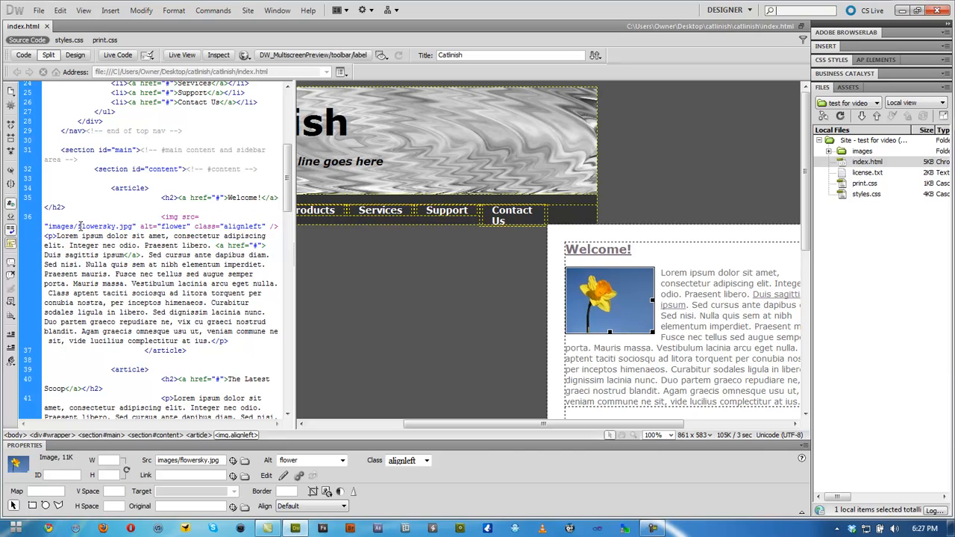
double_click(86, 226)
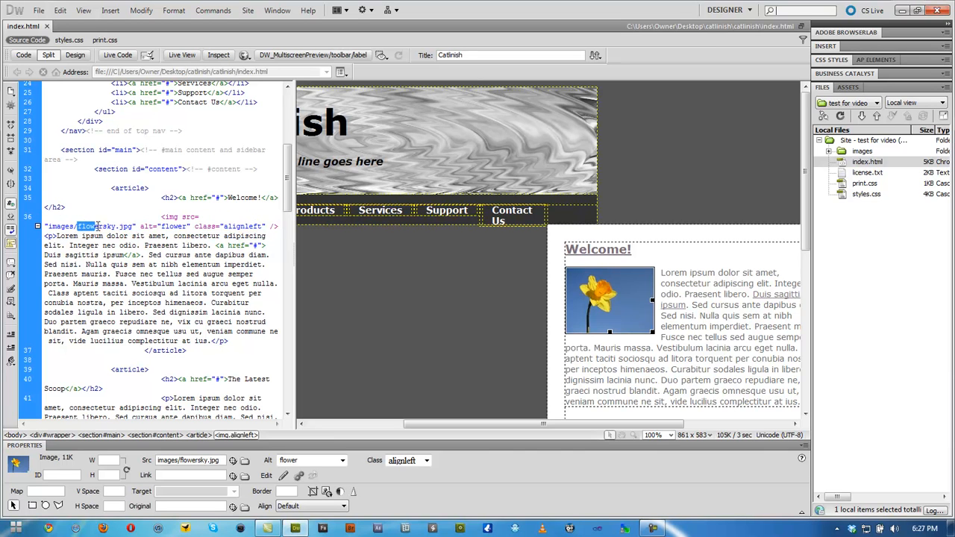
double_click(105, 227)
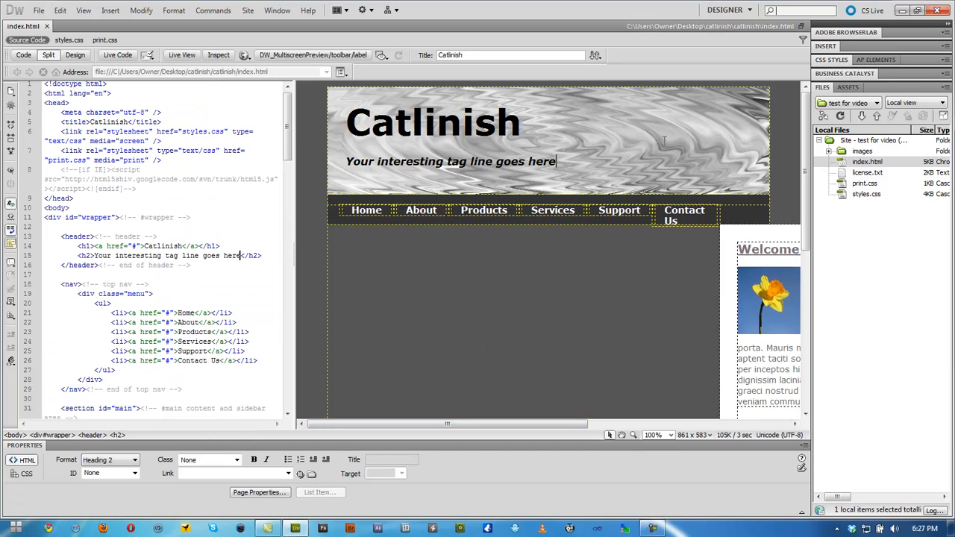
mouse_move(603, 155)
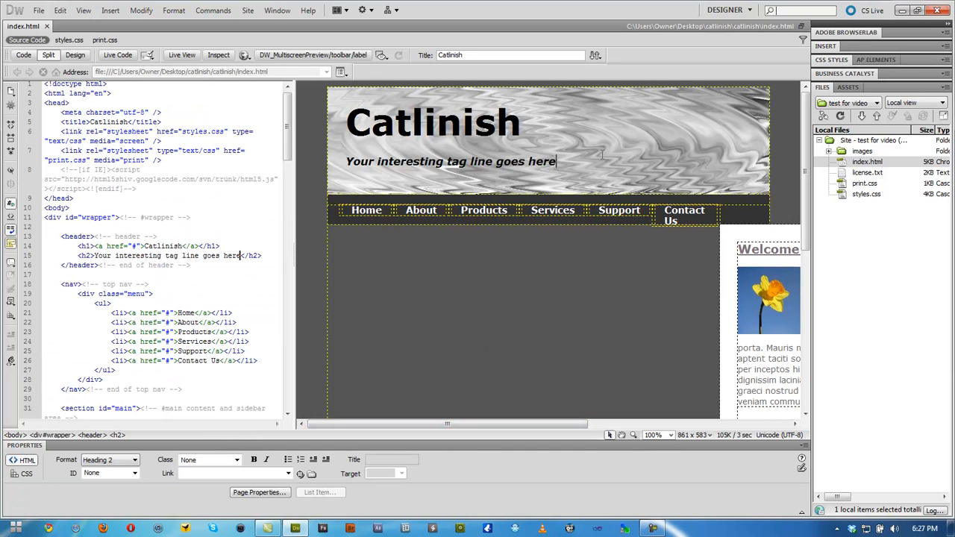
mouse_move(507, 134)
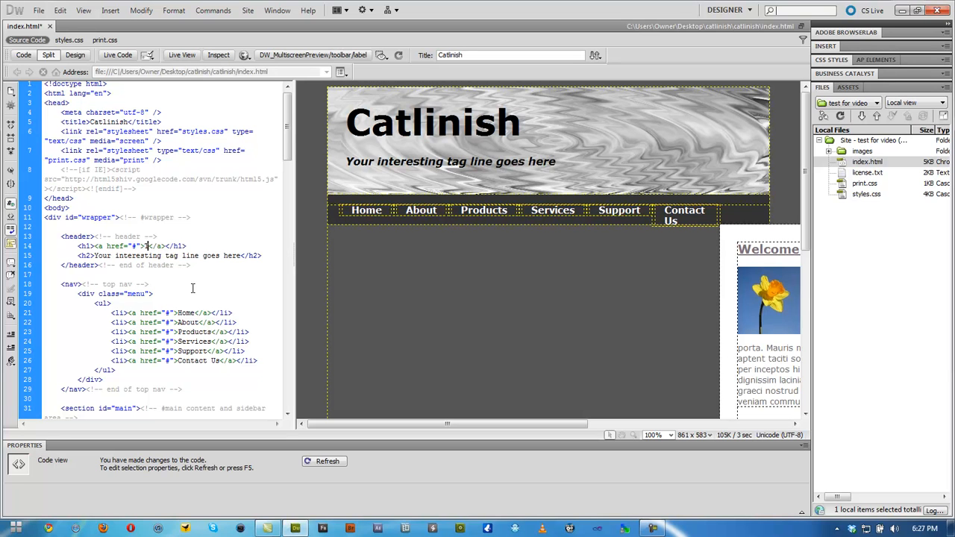
- Replace heading with 'Test for youtube', tagline with 'This is just a test website', and refresh
type("Test for")
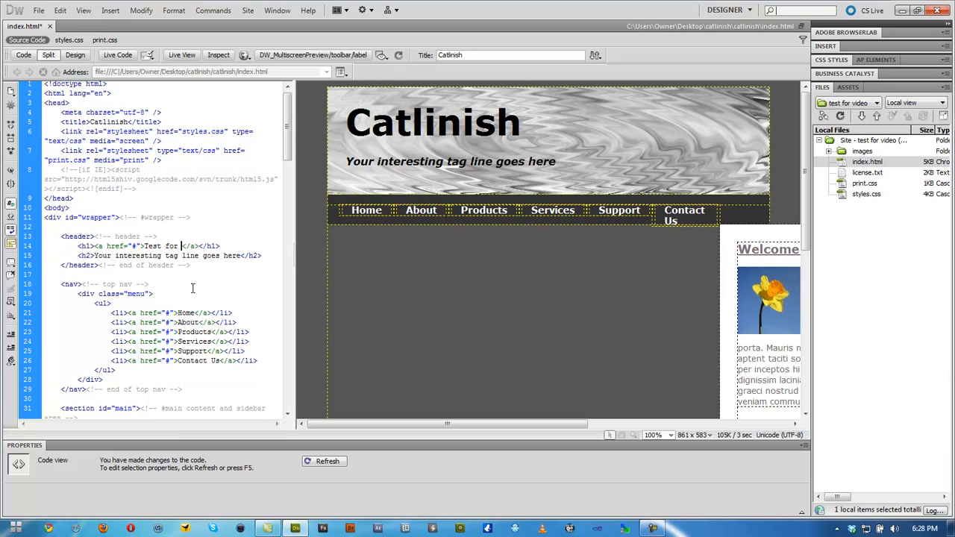
type("youtube")
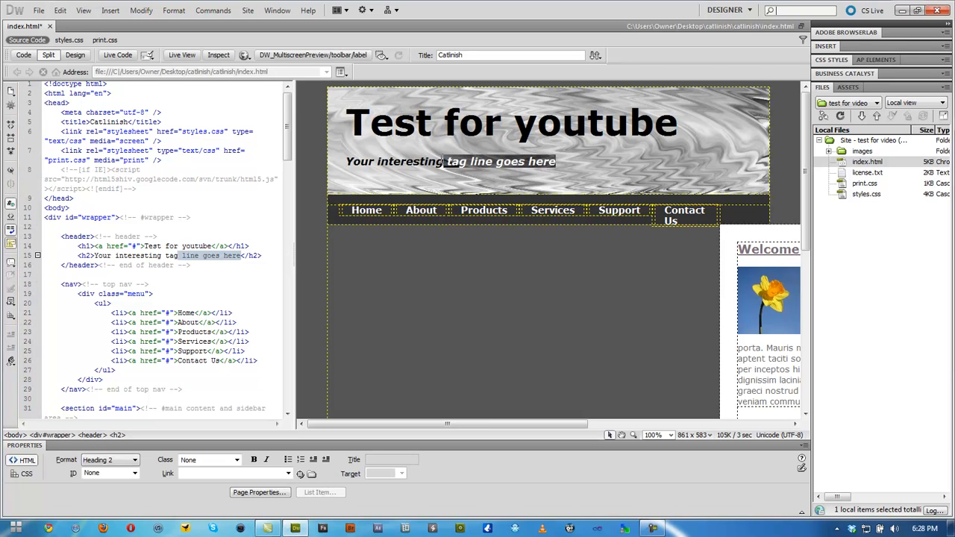
triple_click(171, 255)
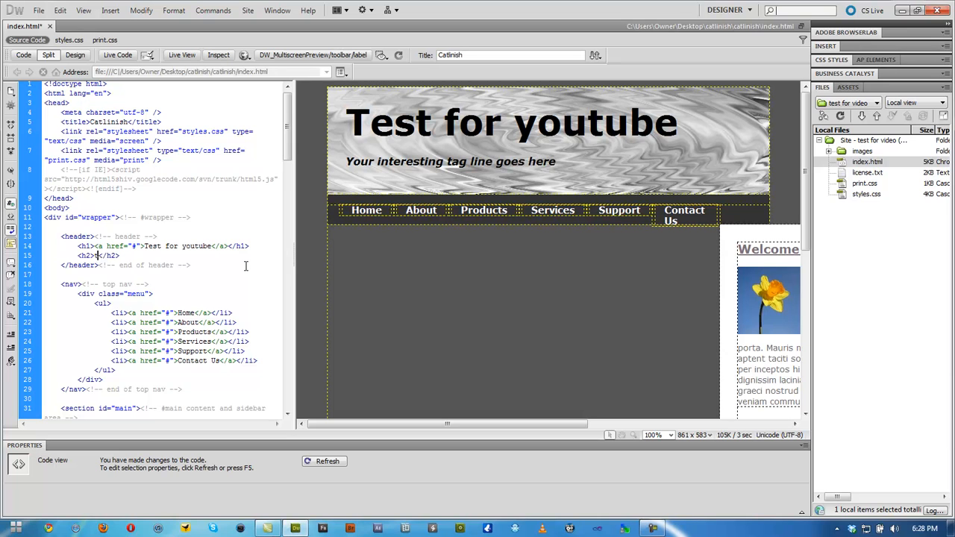
type("This is just a test website")
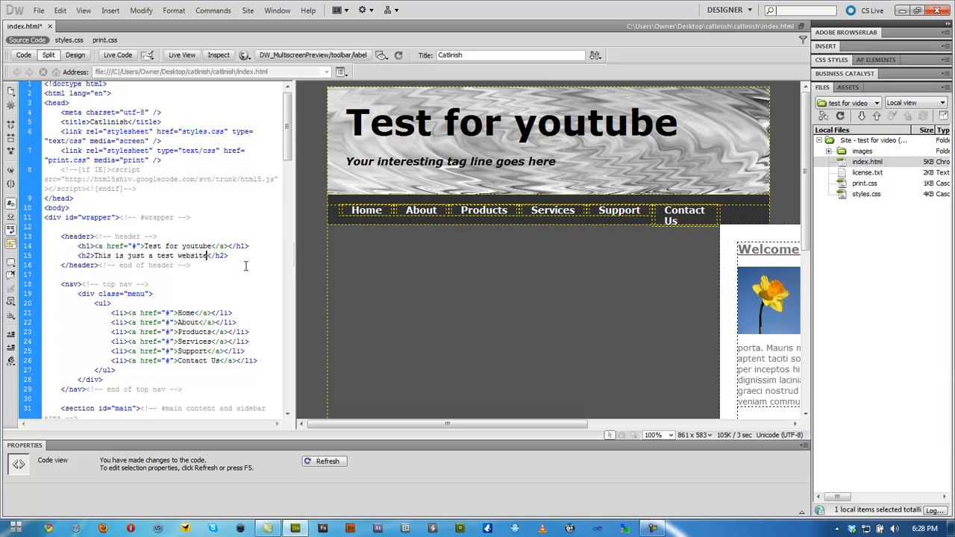
left_click(327, 461)
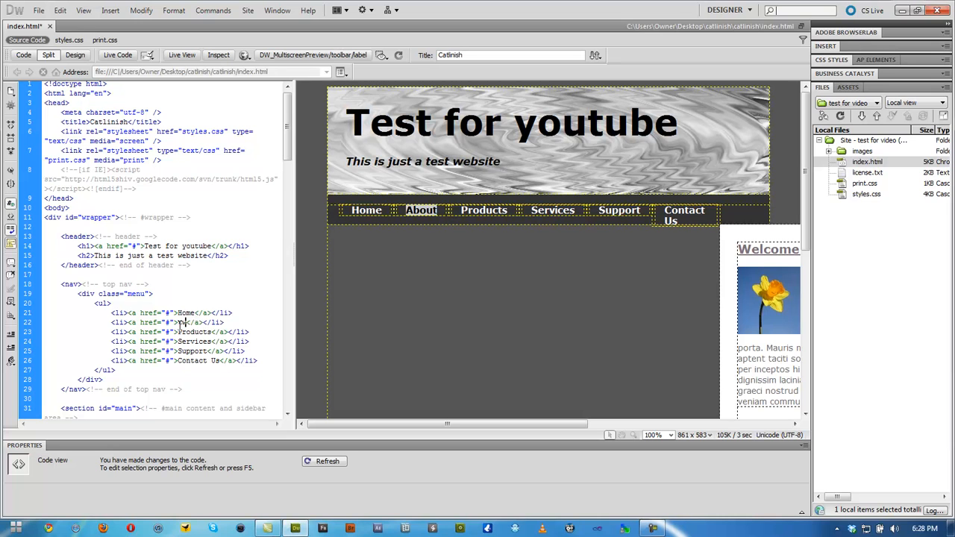
- Replace the nav link texts with youtube, facebook, myspace and Contact me
double_click(188, 332)
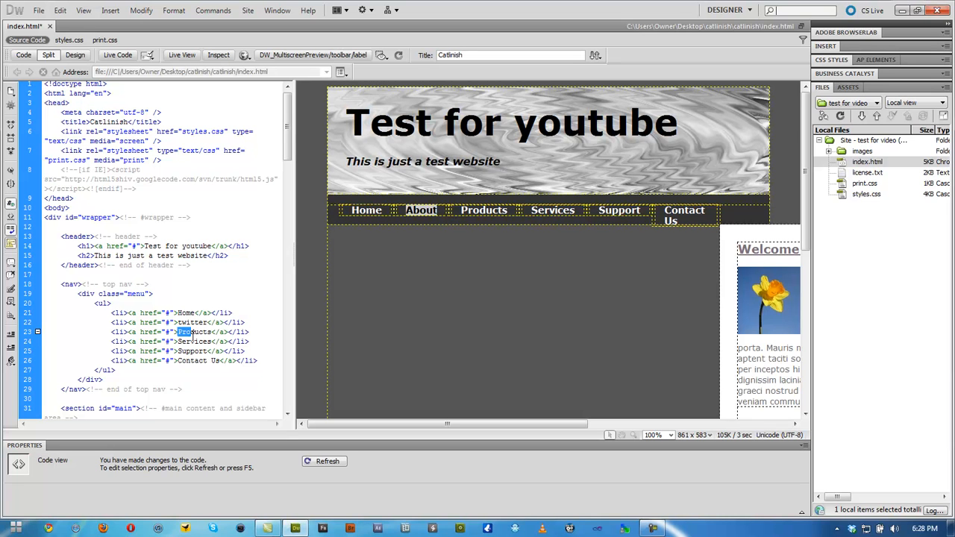
type("youtube")
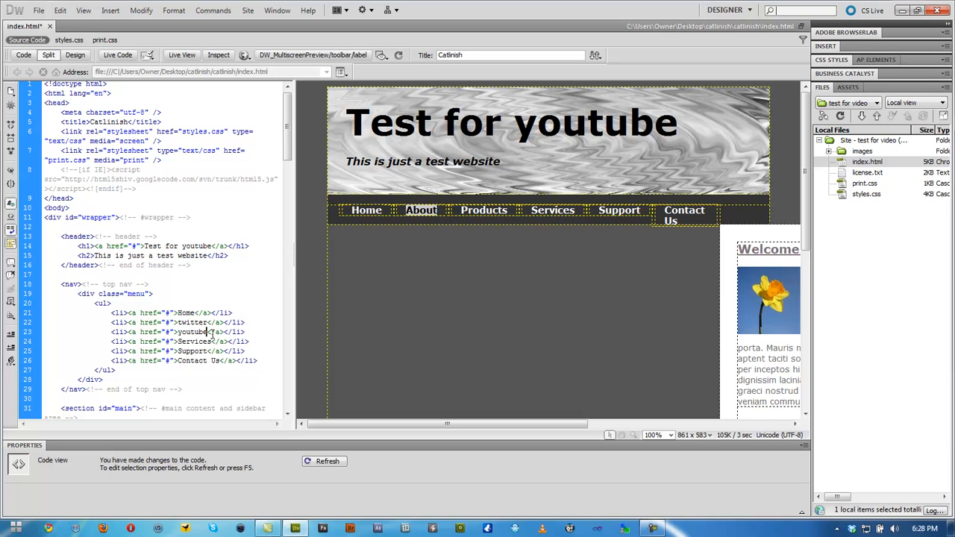
double_click(196, 341)
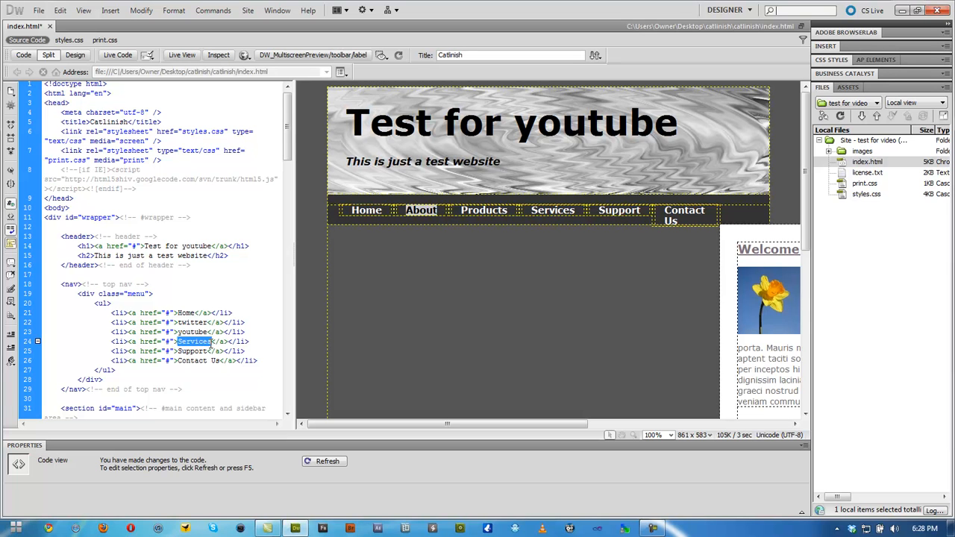
type("facebook")
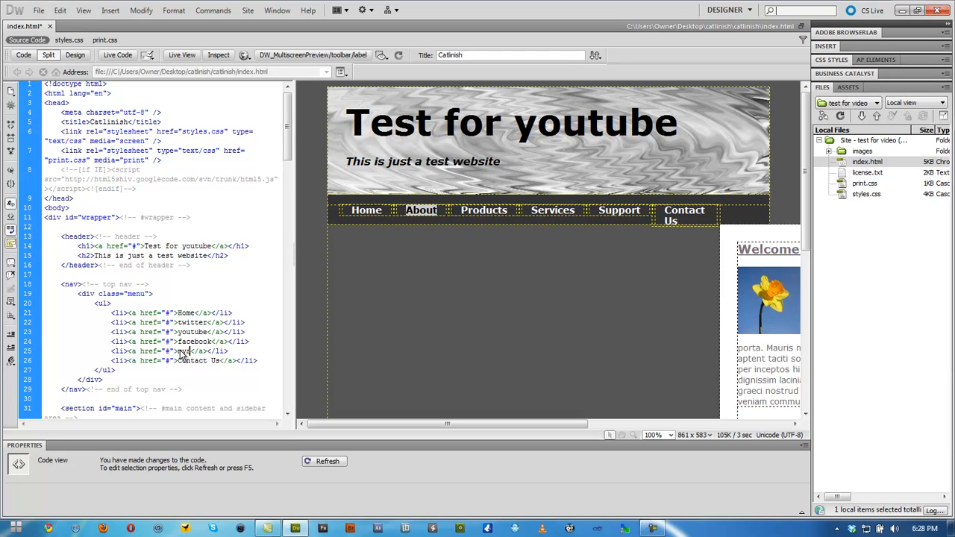
type("myspace")
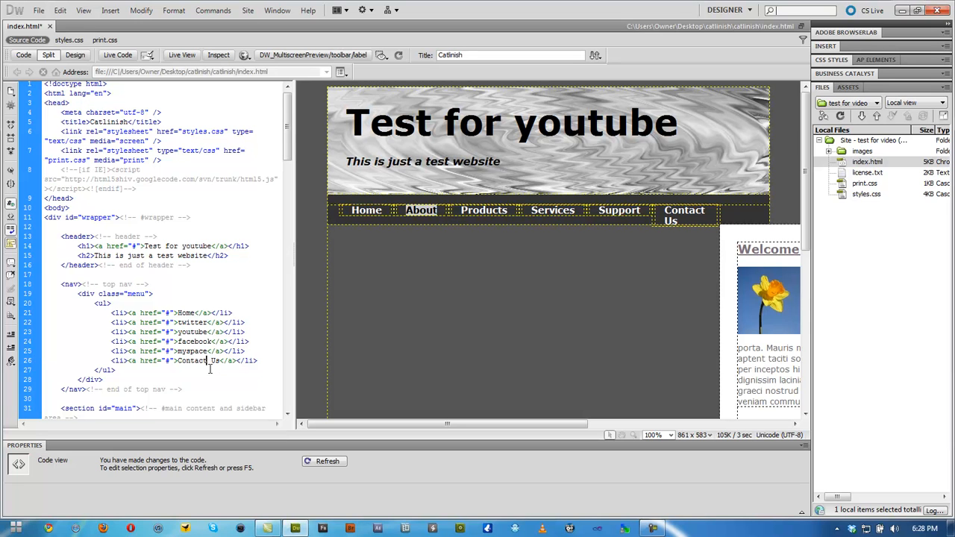
double_click(196, 361)
type("me")
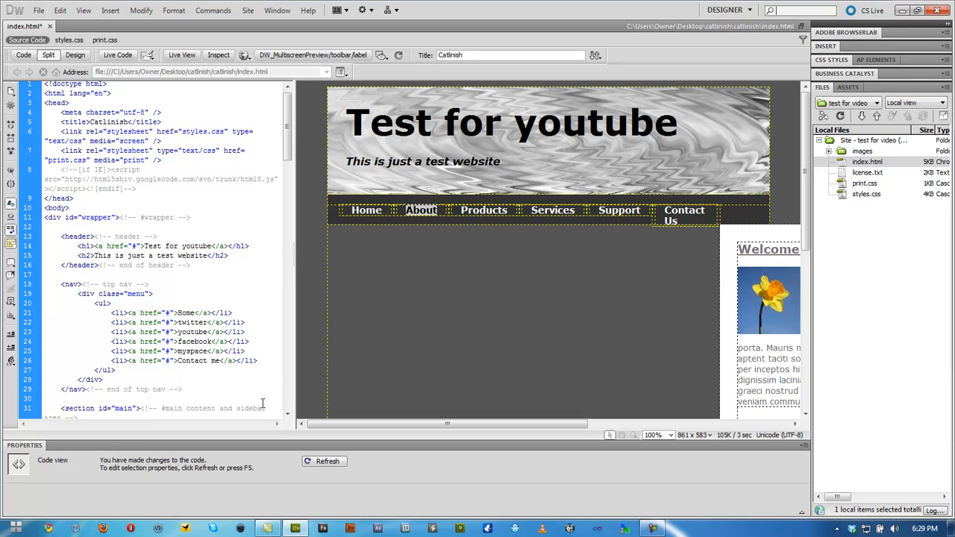
- Add a seventh nav list item after Contact me labelled 'iphone 4 videos'
left_click(257, 361)
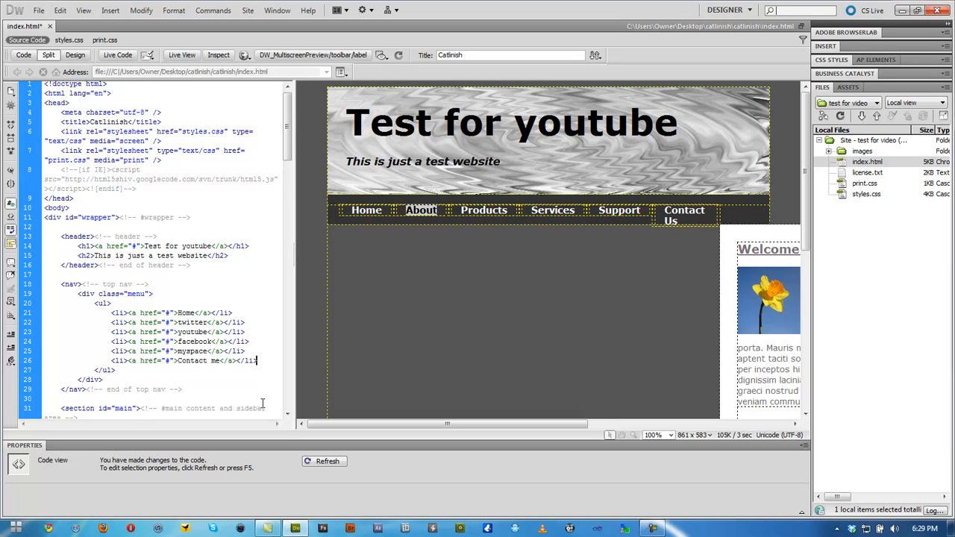
type("<li><a href=\"#\">Home</a></li>")
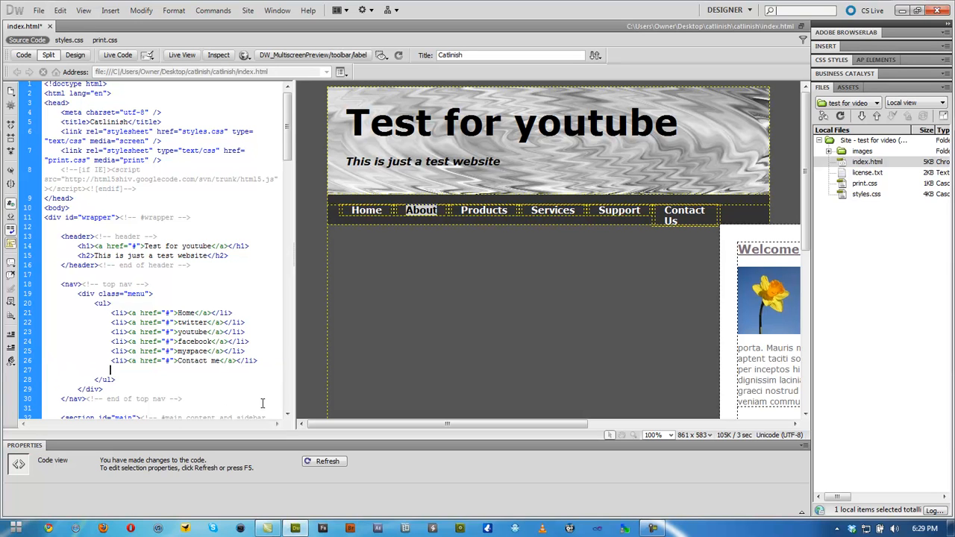
type("<li><a href=\"#\">Home</a></li>")
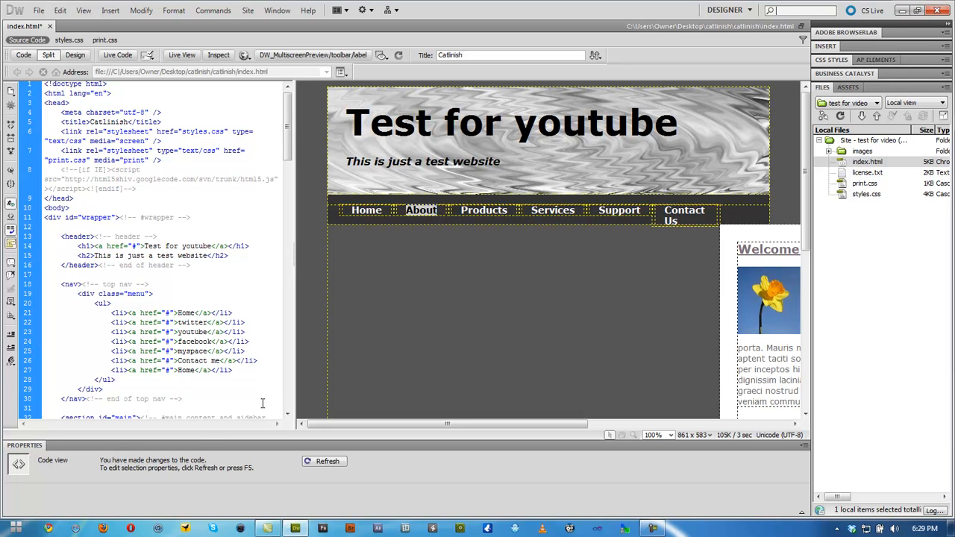
mouse_move(200, 434)
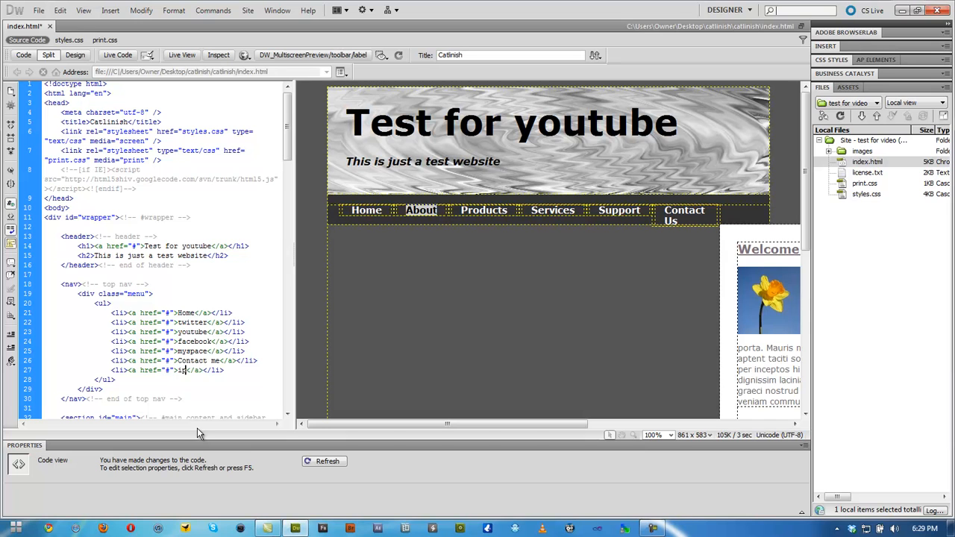
type("iphone 4 s")
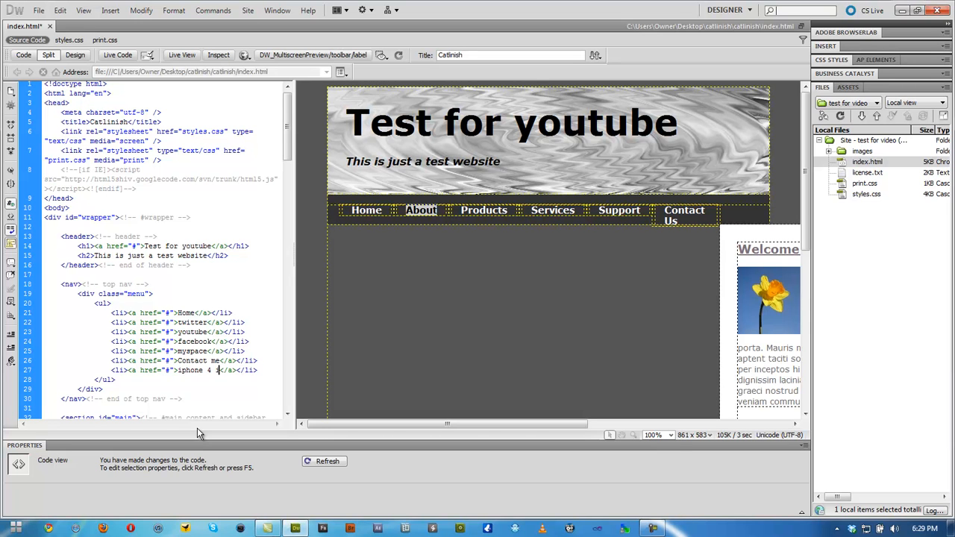
type("videos")
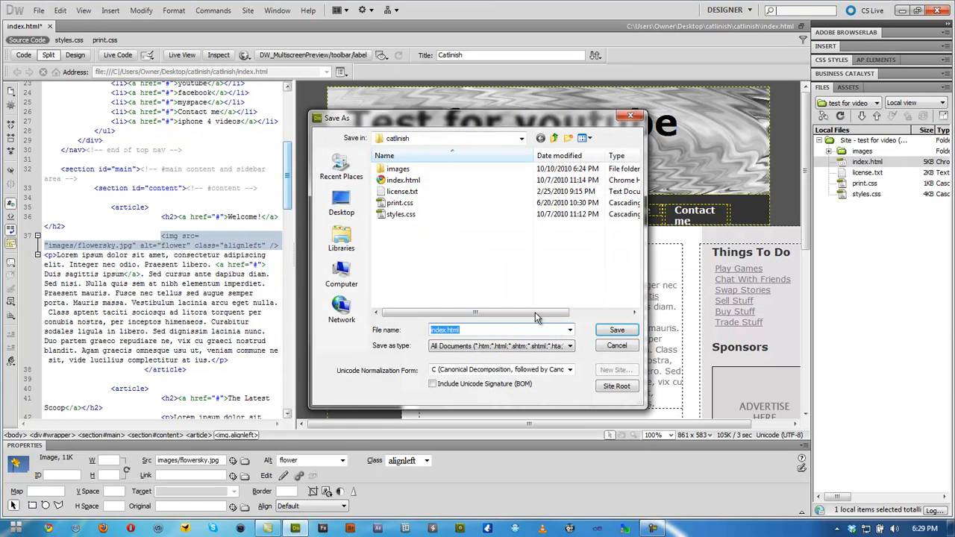
- Save over index.html and open it from the catlinish folder in Chrome
left_click(617, 330)
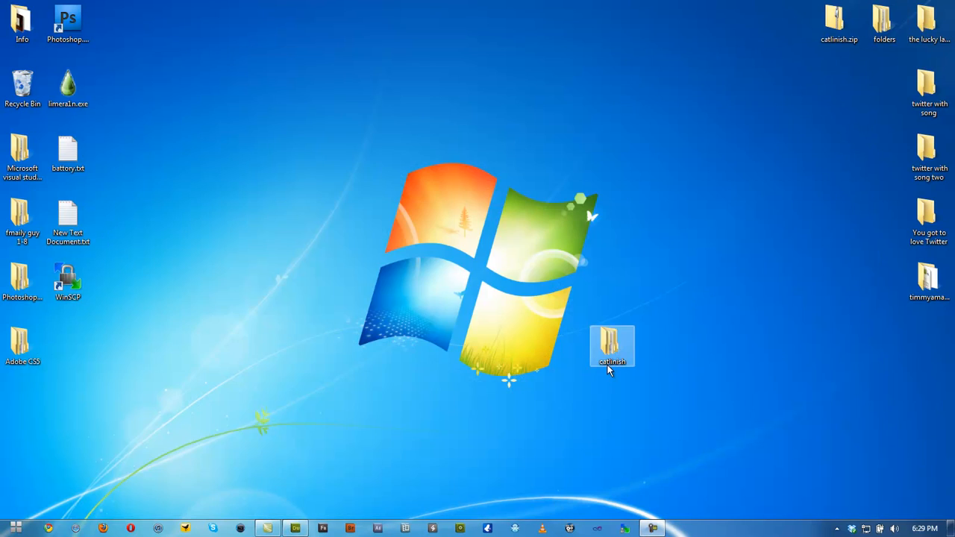
double_click(612, 345)
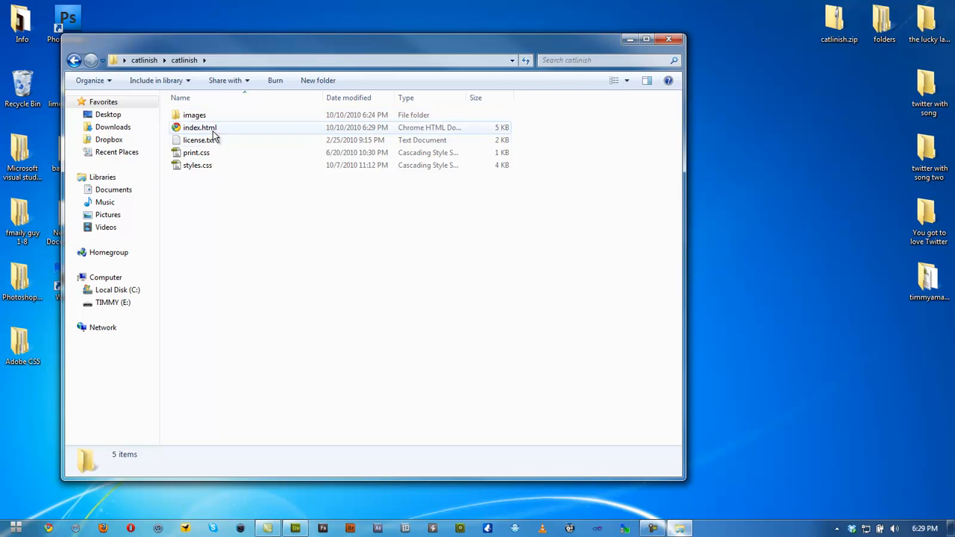
double_click(199, 127)
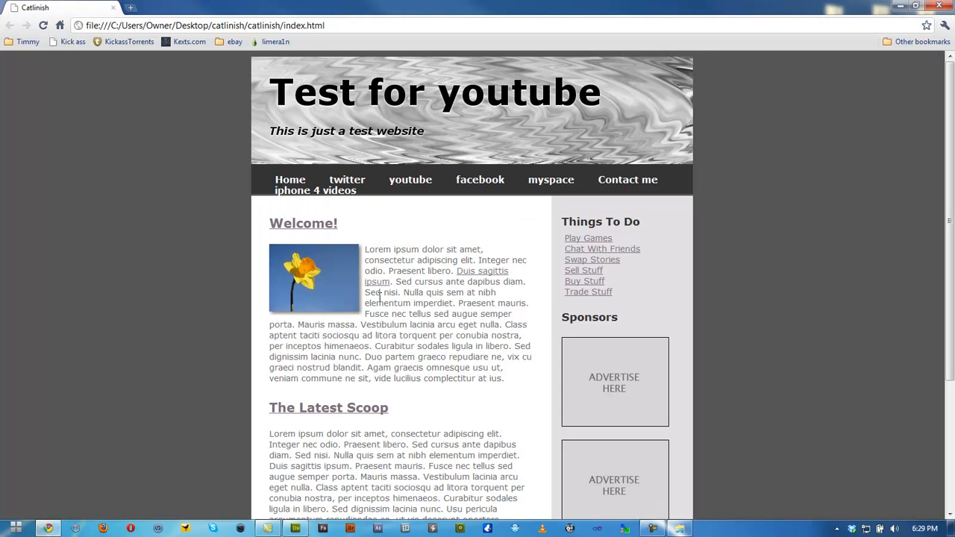
mouse_move(448, 209)
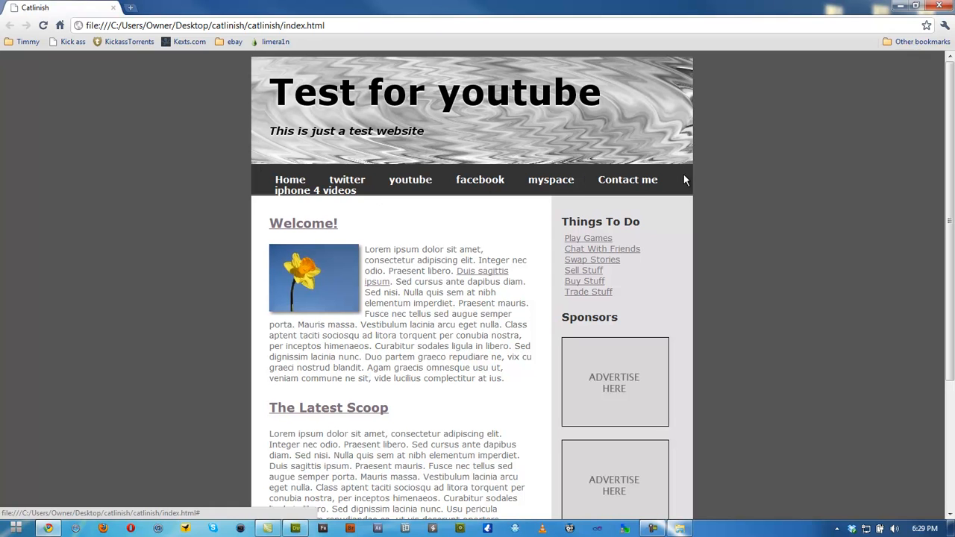
mouse_move(627, 180)
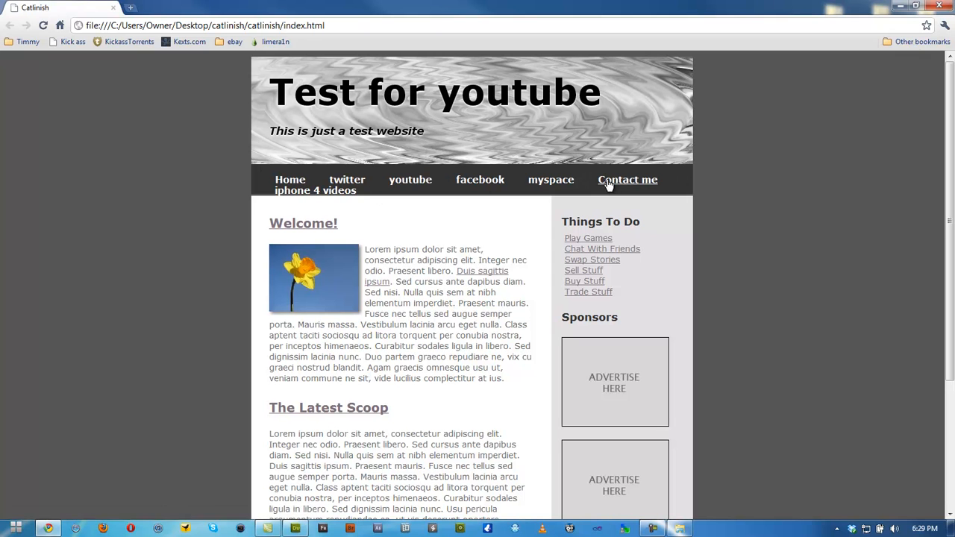
mouse_move(306, 224)
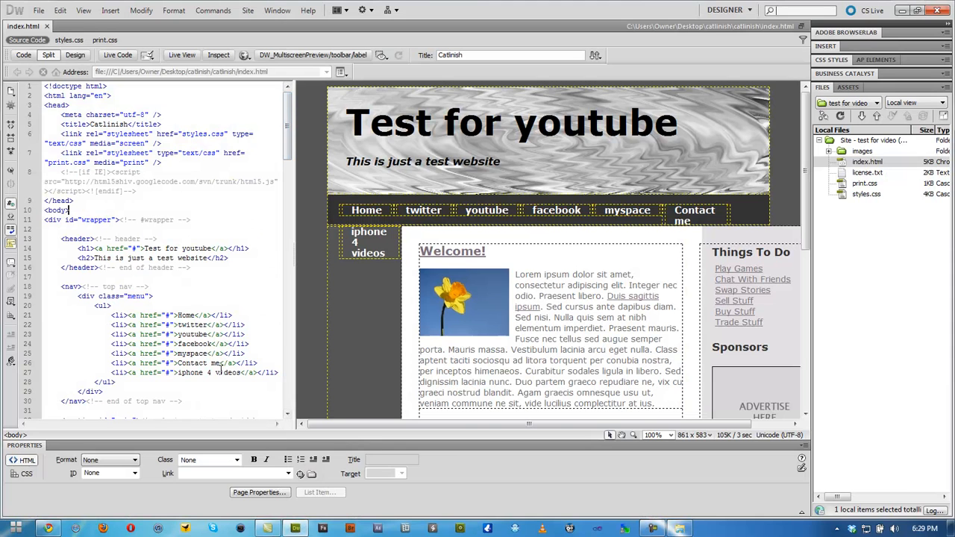
- Delete the iphone 4 videos list item and relabel the myspace tab as 'video'
left_click(186, 372)
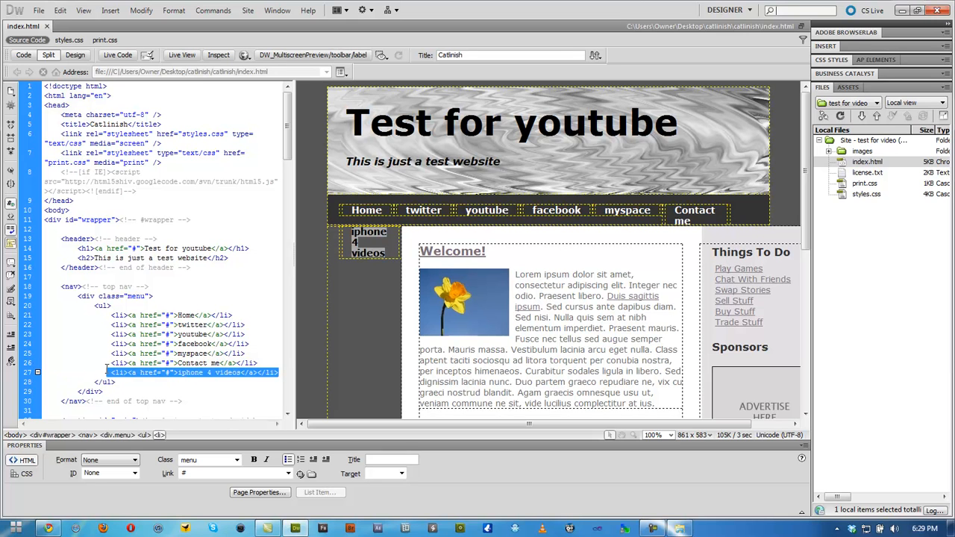
key("Delete")
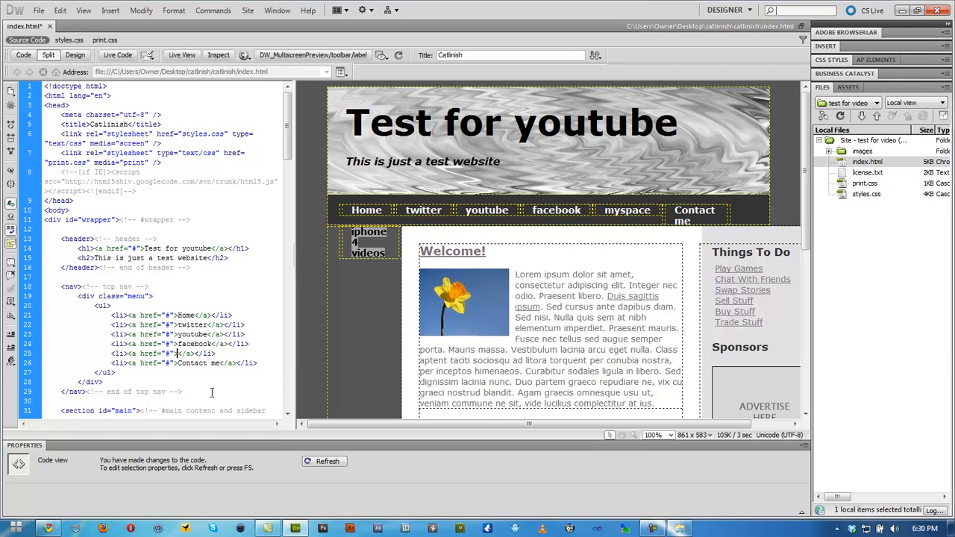
type("video")
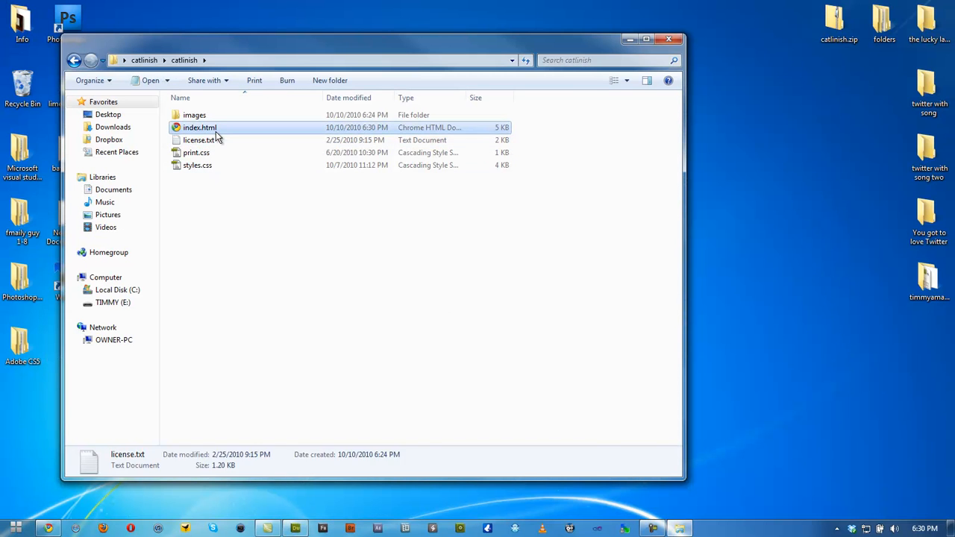
- Open the updated index.html from the catlinish folder
double_click(199, 126)
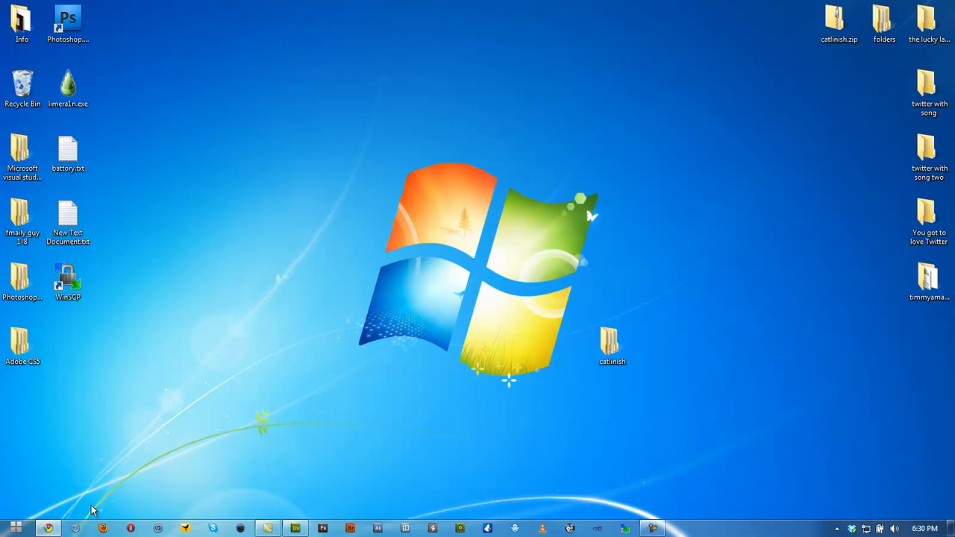
mouse_move(297, 422)
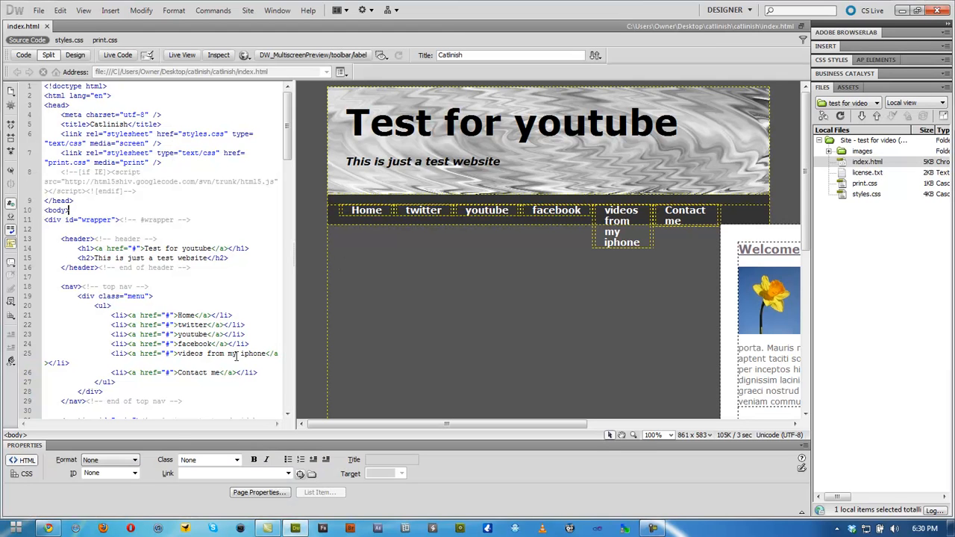
- Select the 'videos from my iphone' tab label in Code view to replace it
double_click(209, 353)
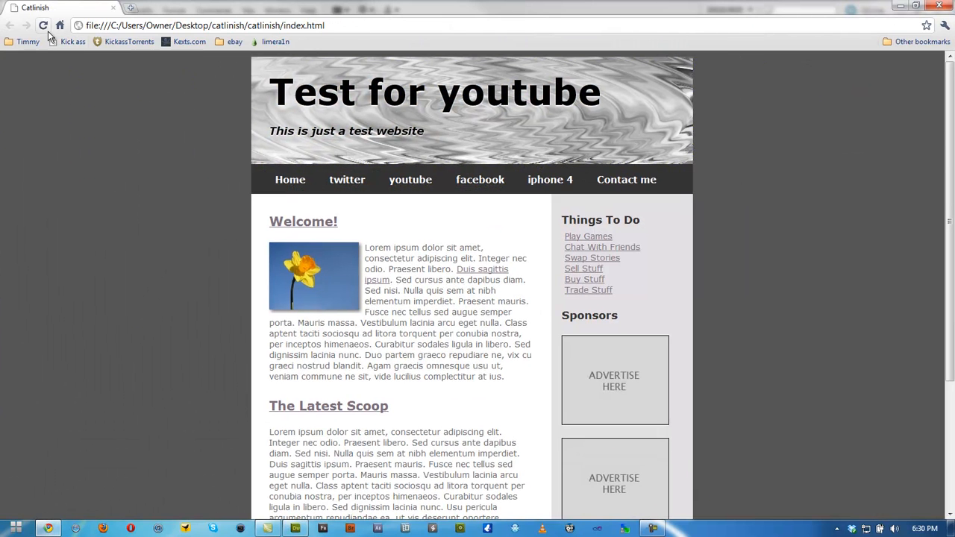
mouse_move(498, 210)
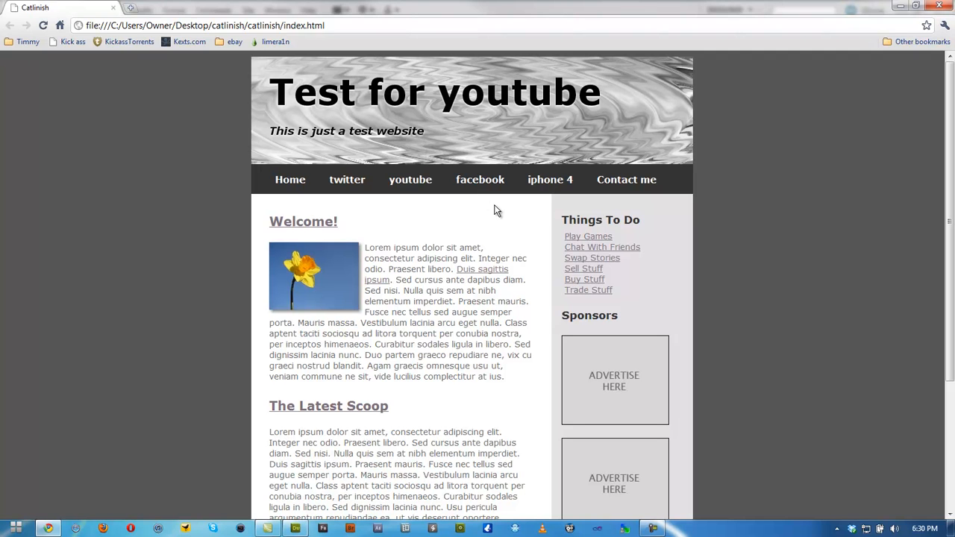
mouse_move(643, 40)
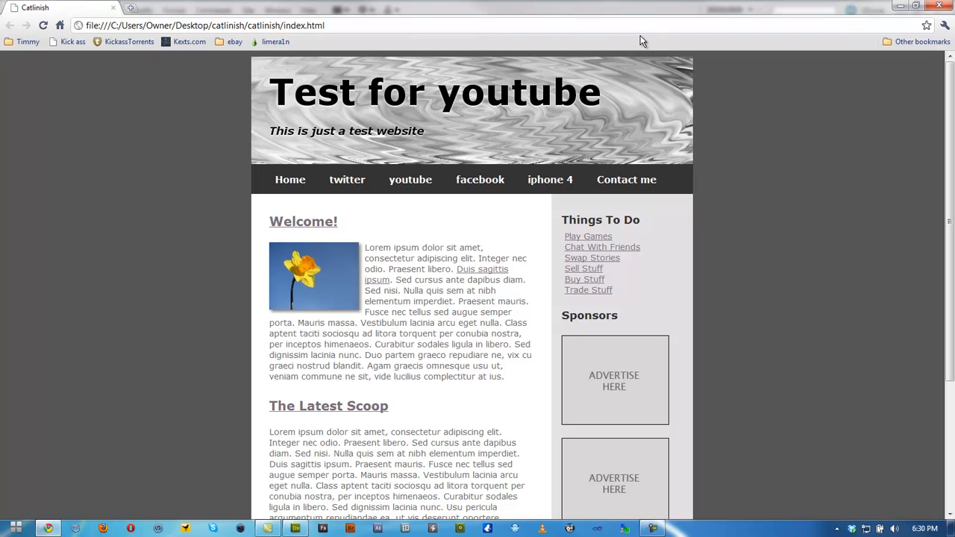
mouse_move(612, 6)
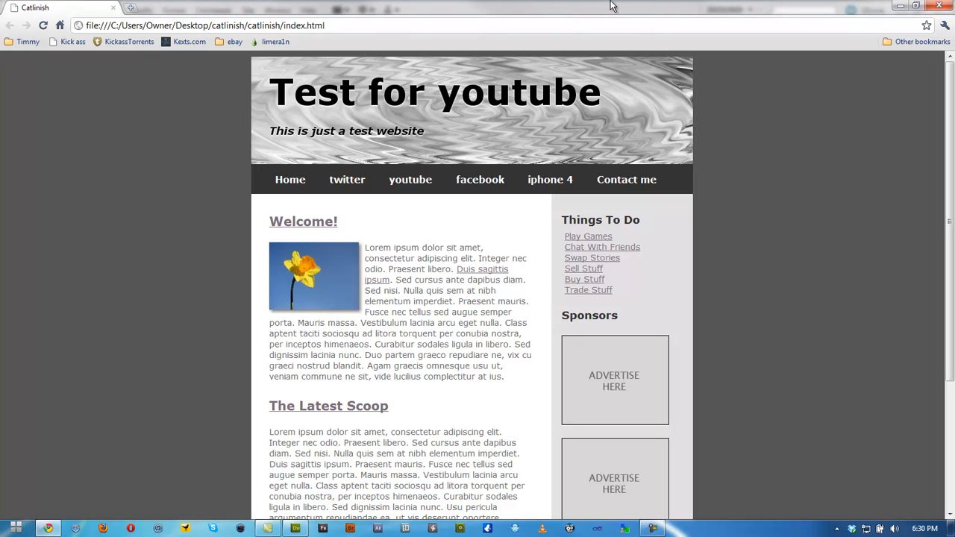
mouse_move(632, 10)
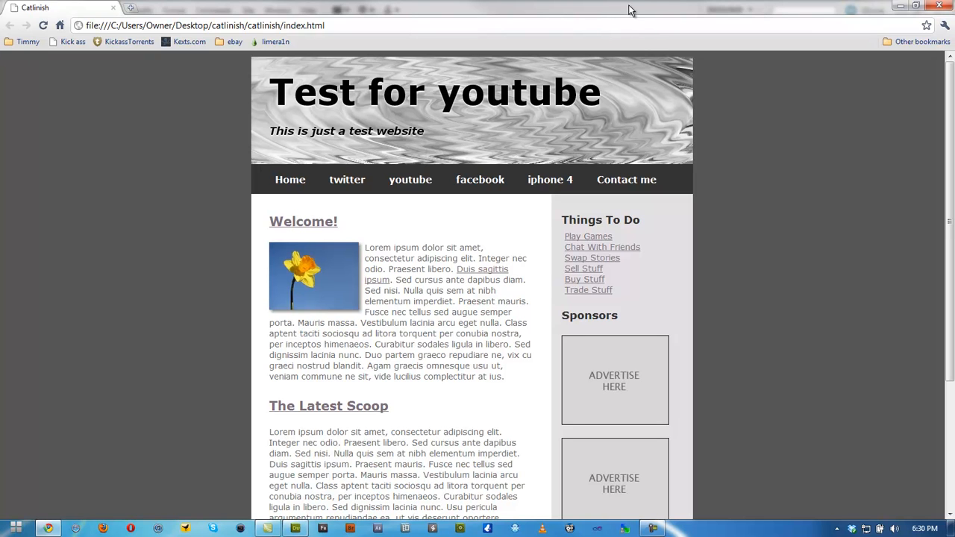
mouse_move(335, 196)
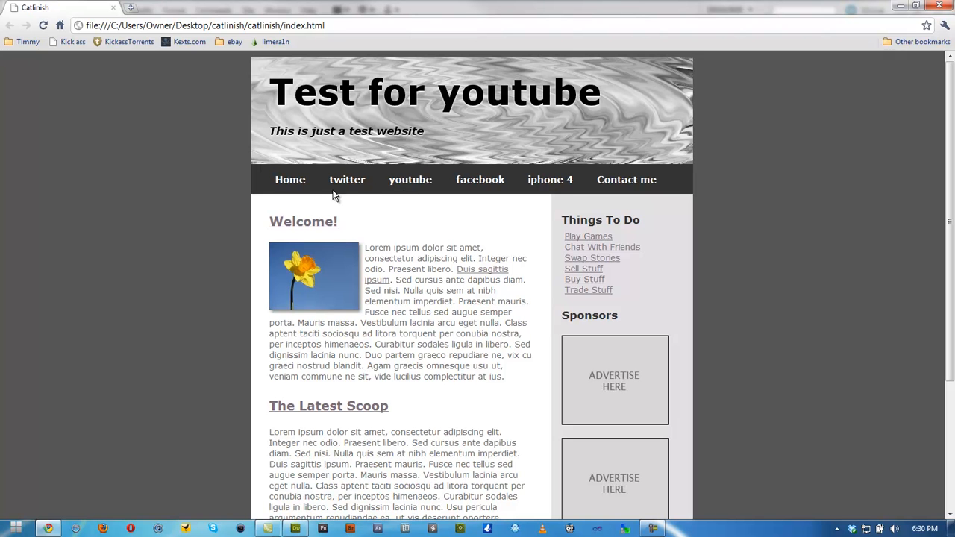
- Scroll the Catlinish page in Chrome down to the footer and back up
scroll("down", 3)
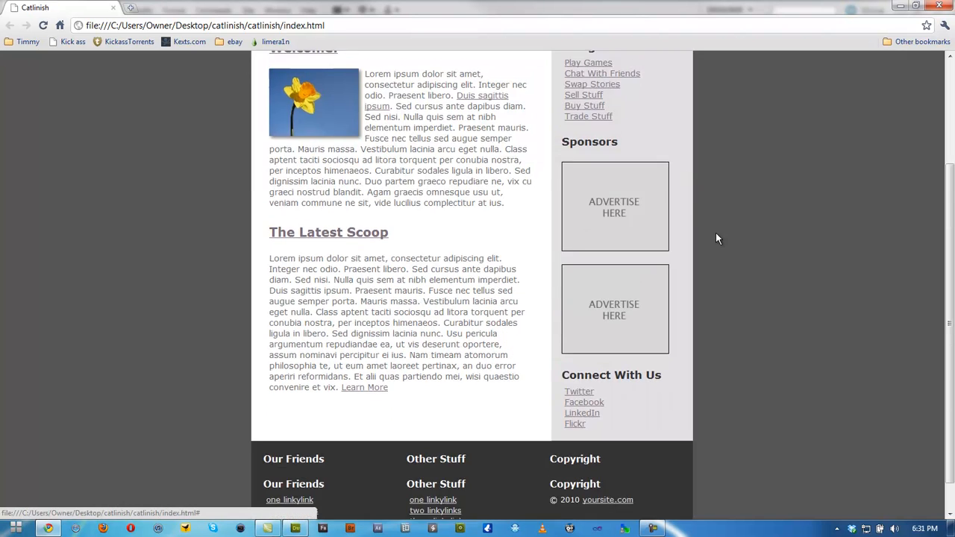
scroll("up", 3)
type("tim")
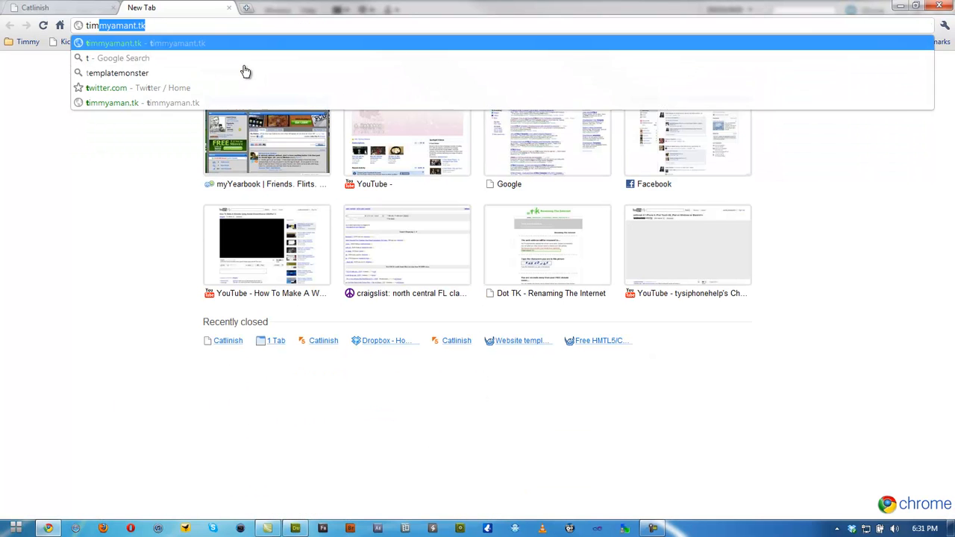
- Load timmyamant.tk, then browse yourappleplace.com in another tab
type("tk")
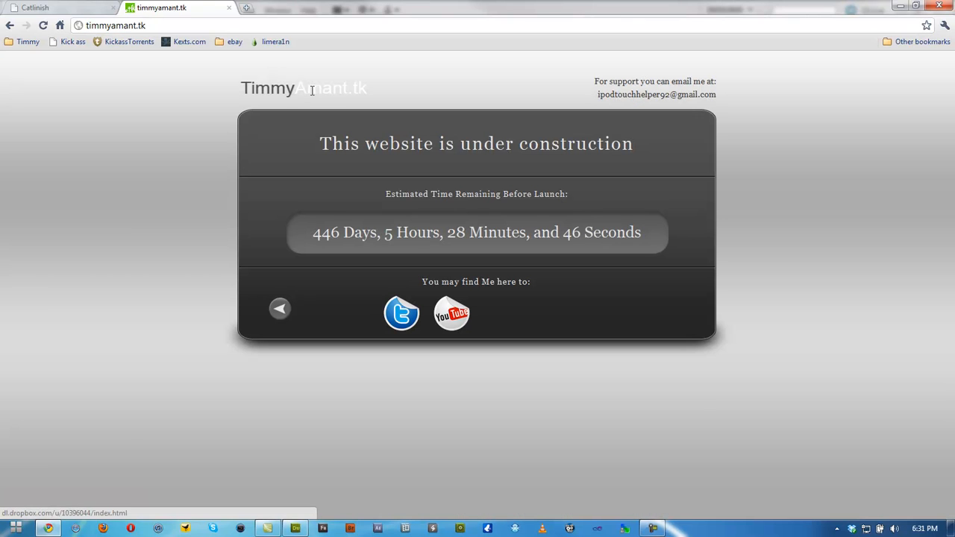
mouse_move(634, 333)
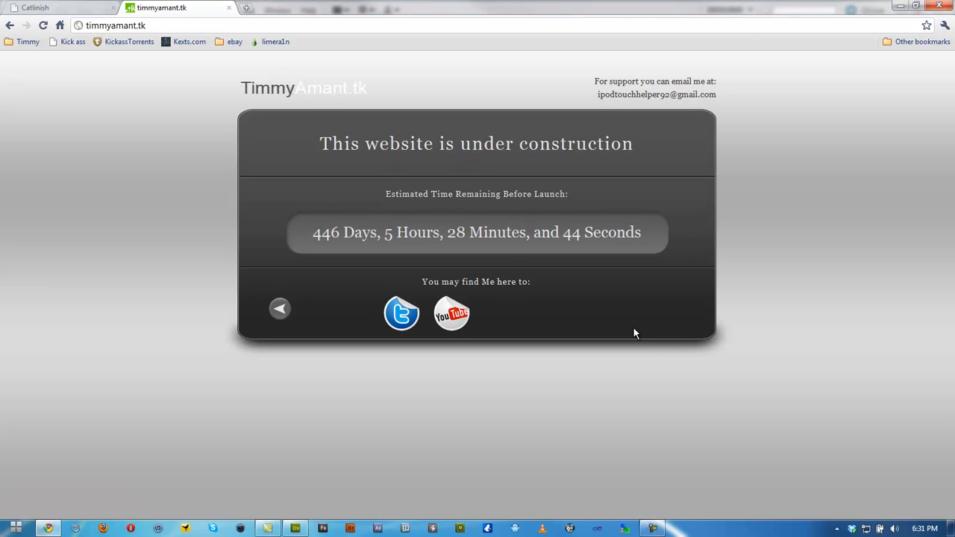
mouse_move(563, 312)
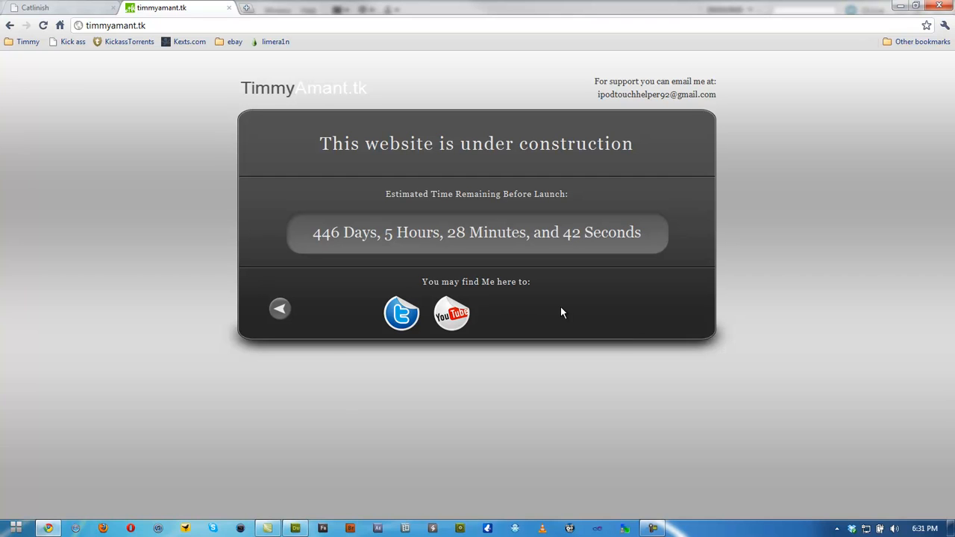
mouse_move(560, 305)
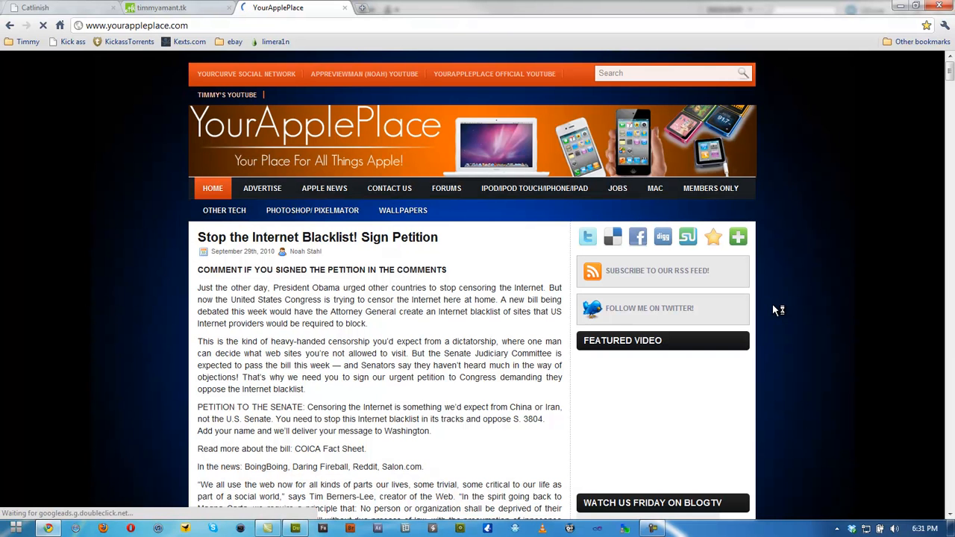
scroll("down", 3)
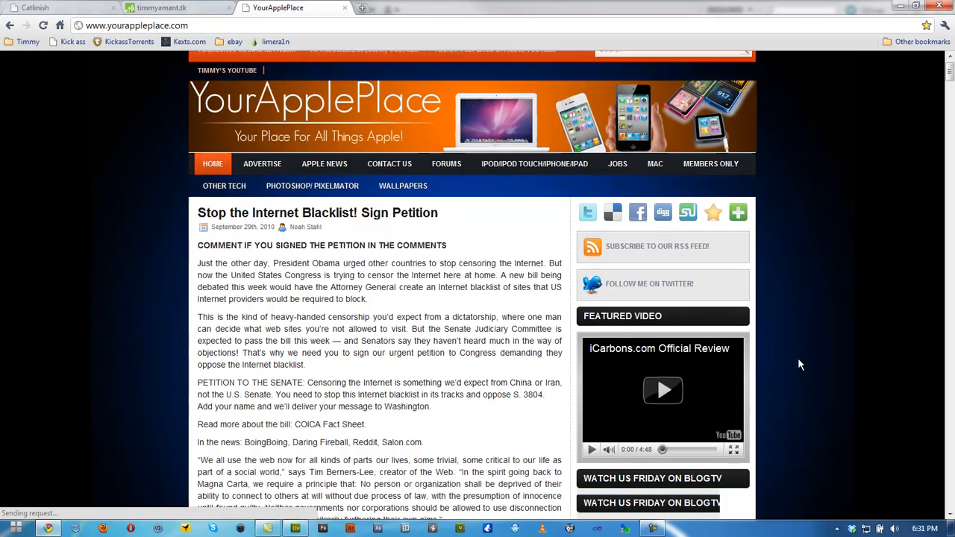
scroll("up", 3)
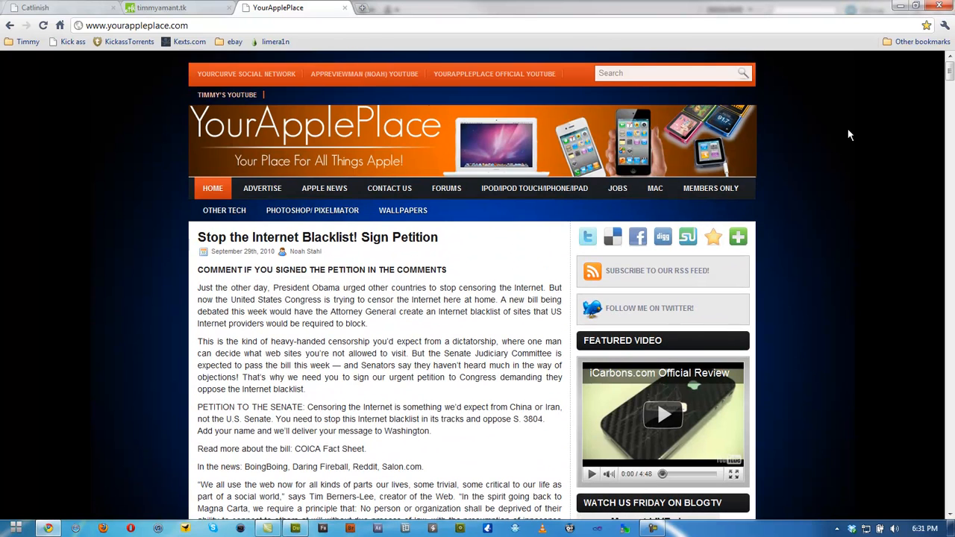